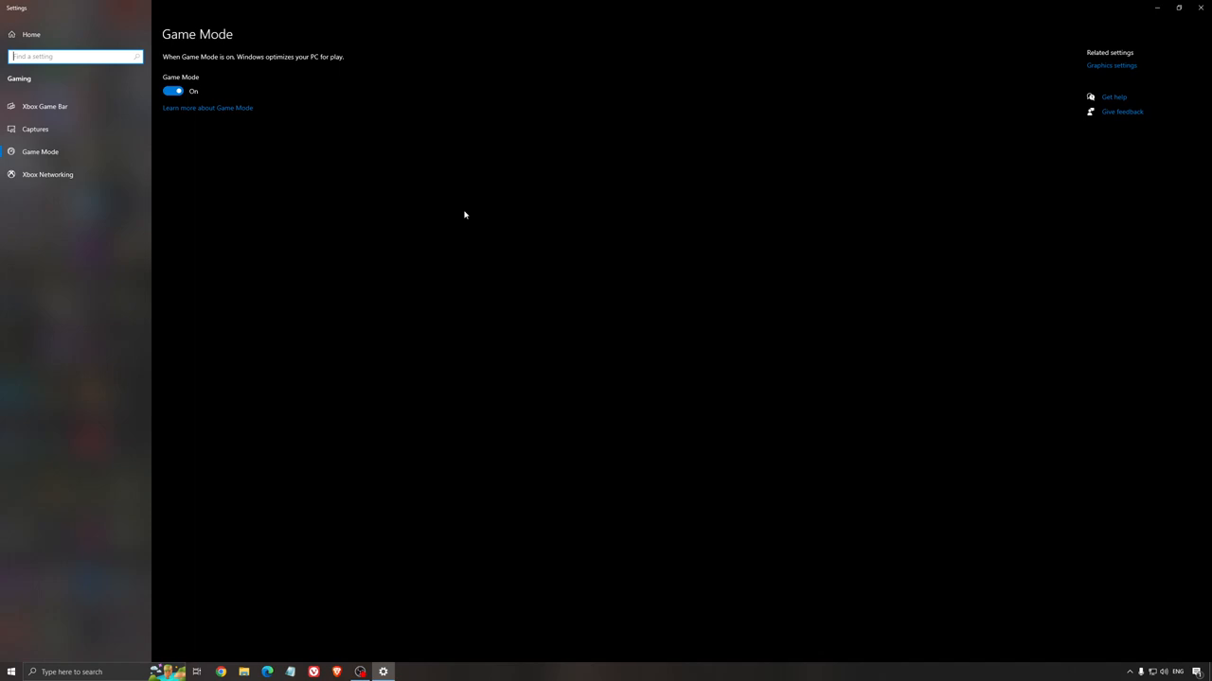
{"action": "mouse_move", "coordinate": [349, 203]}
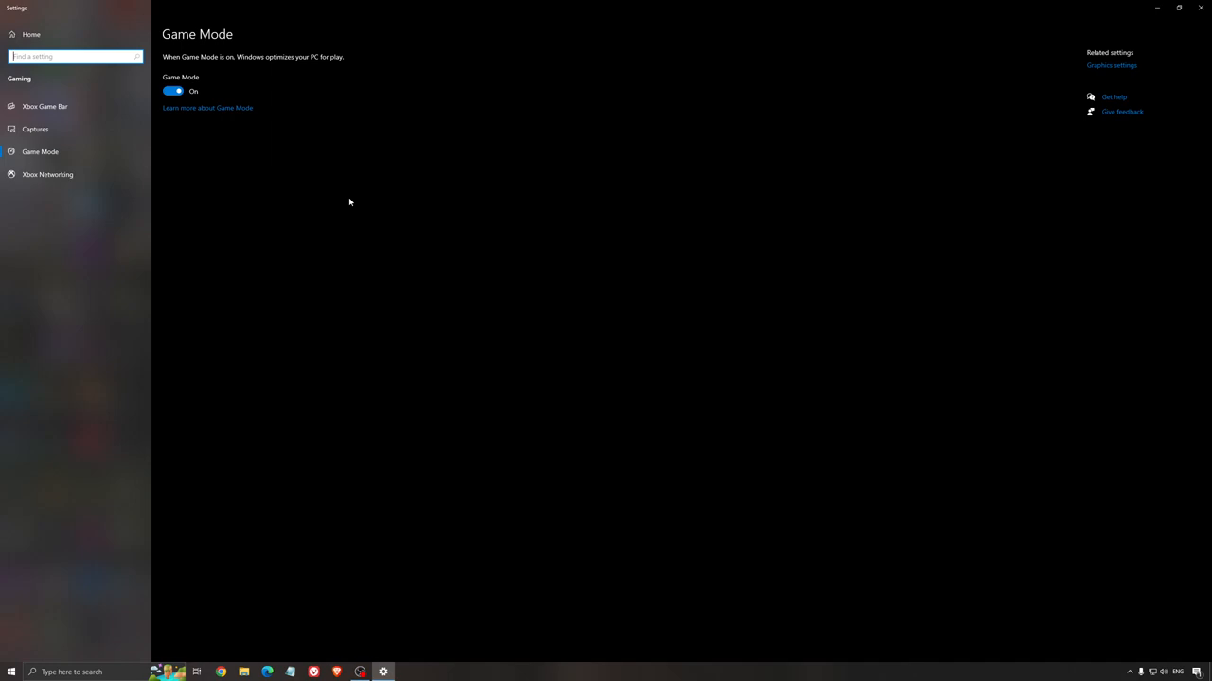
- Show the Xbox Game Bar page in Gaming settings with Game Bar switched off
{"action": "left_click", "coordinate": [45, 106]}
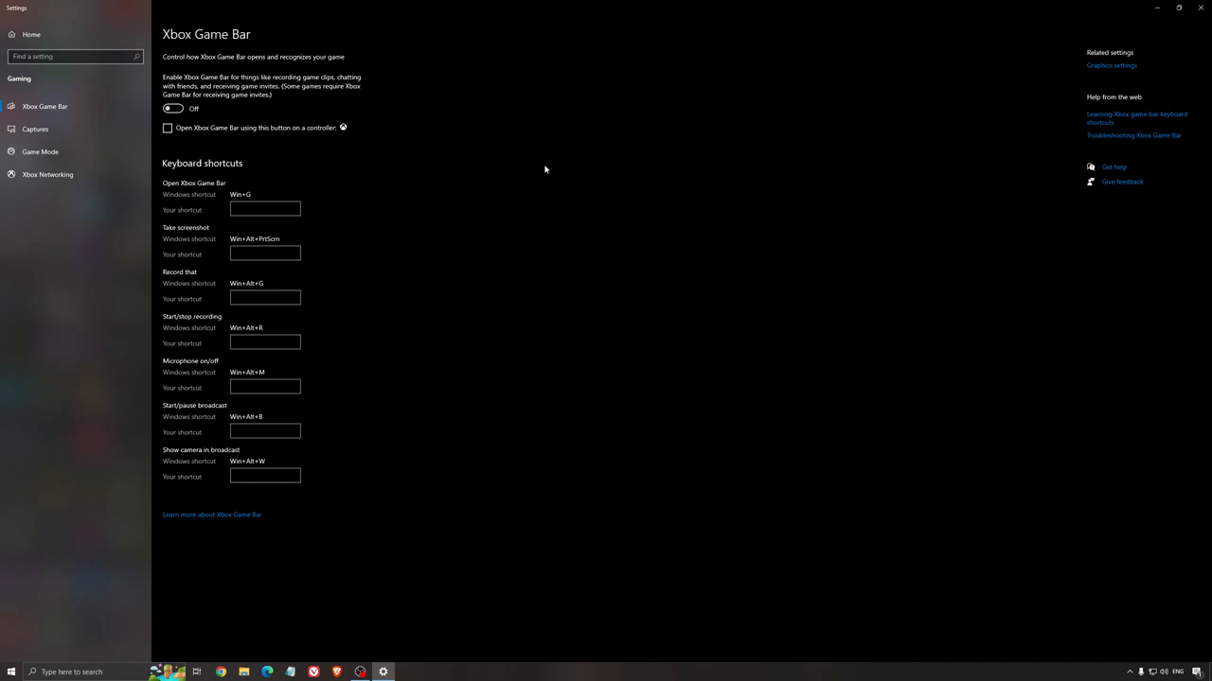
{"action": "mouse_move", "coordinate": [68, 133]}
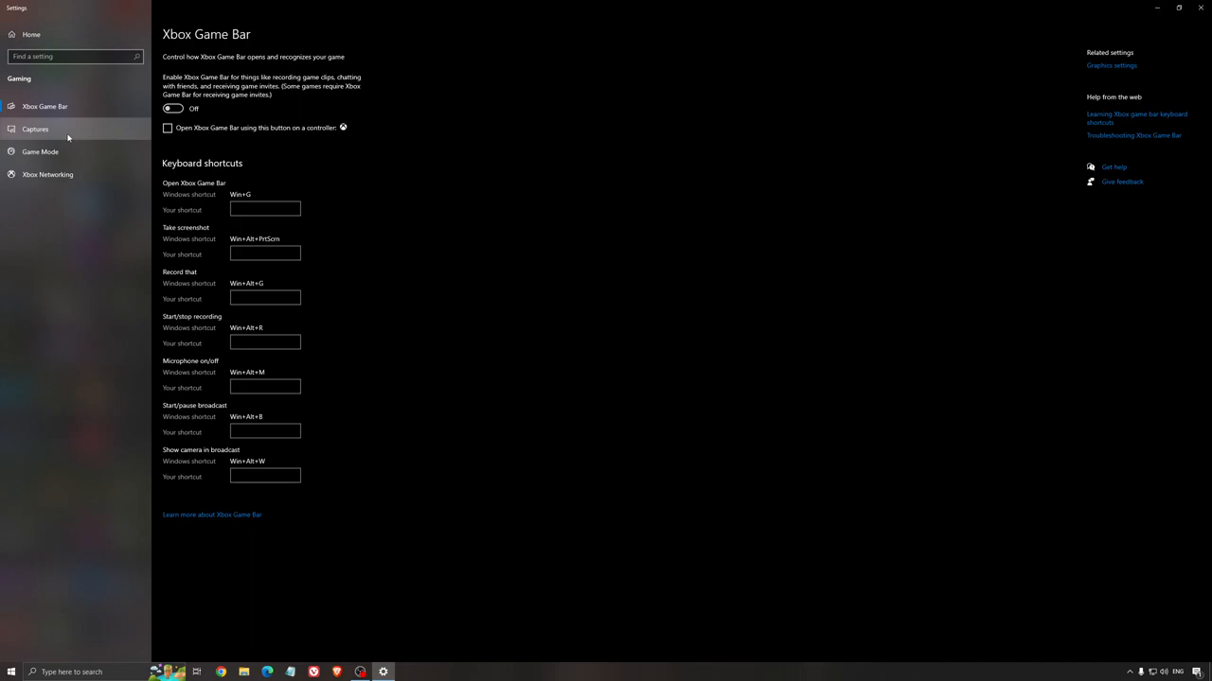
{"action": "left_click", "coordinate": [34, 129]}
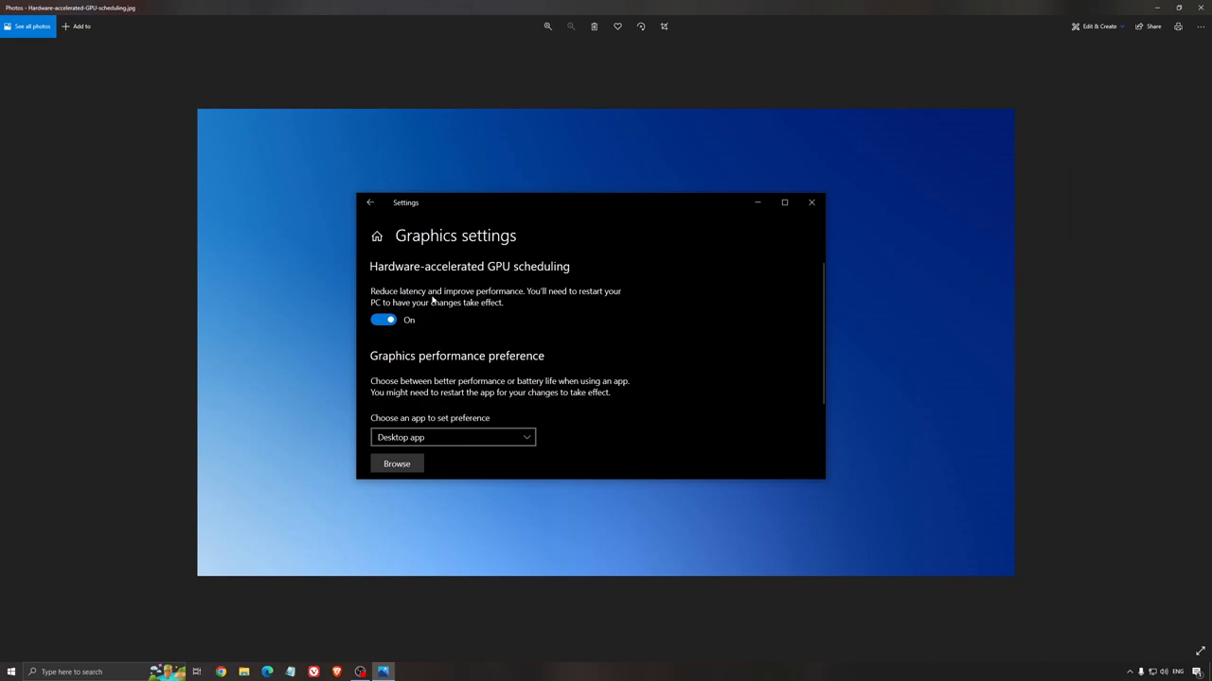
{"action": "mouse_move", "coordinate": [666, 344]}
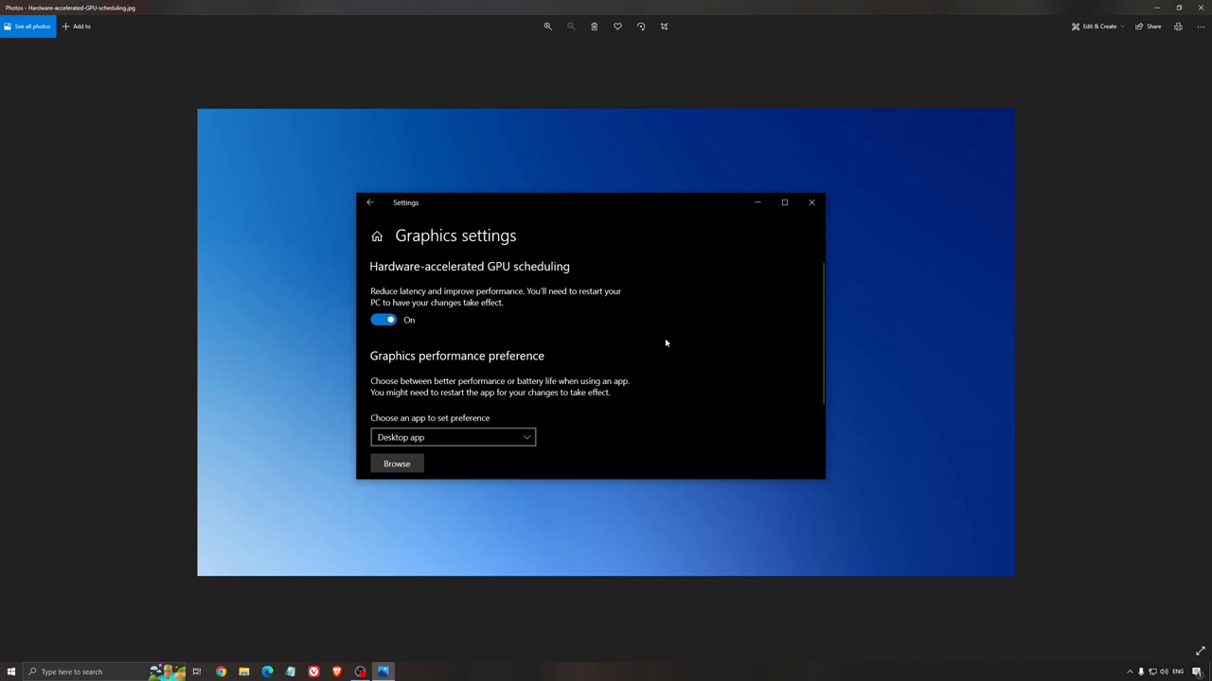
{"action": "mouse_move", "coordinate": [659, 375]}
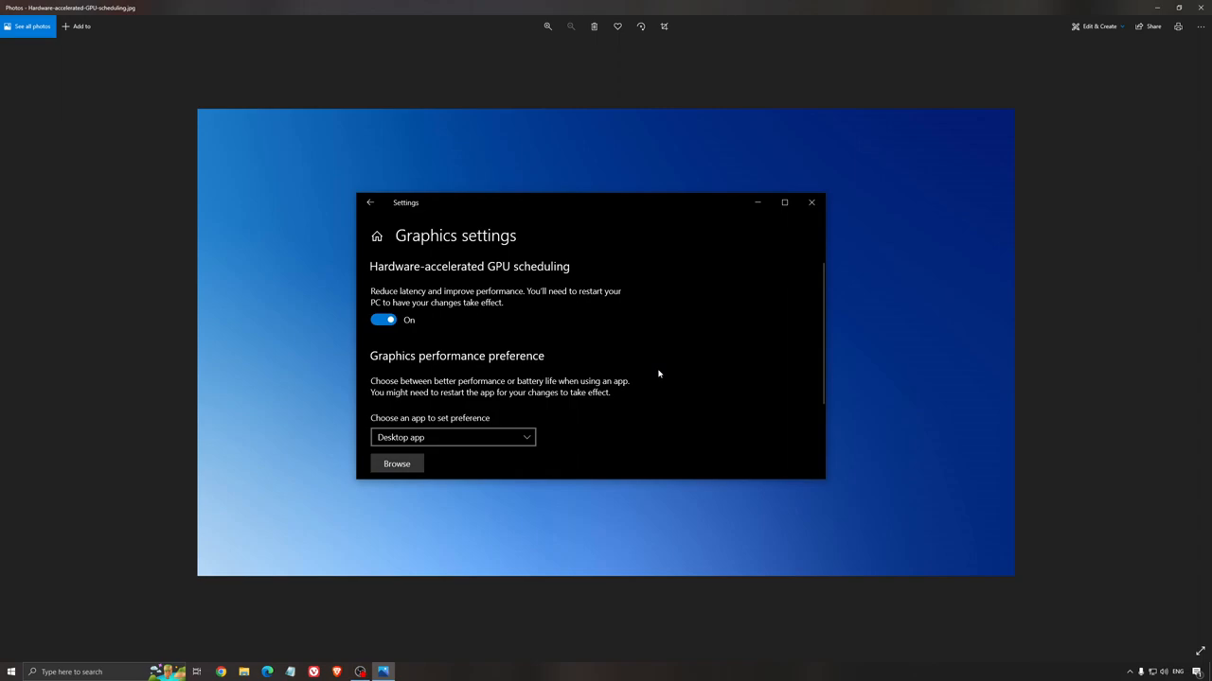
{"action": "mouse_move", "coordinate": [653, 374]}
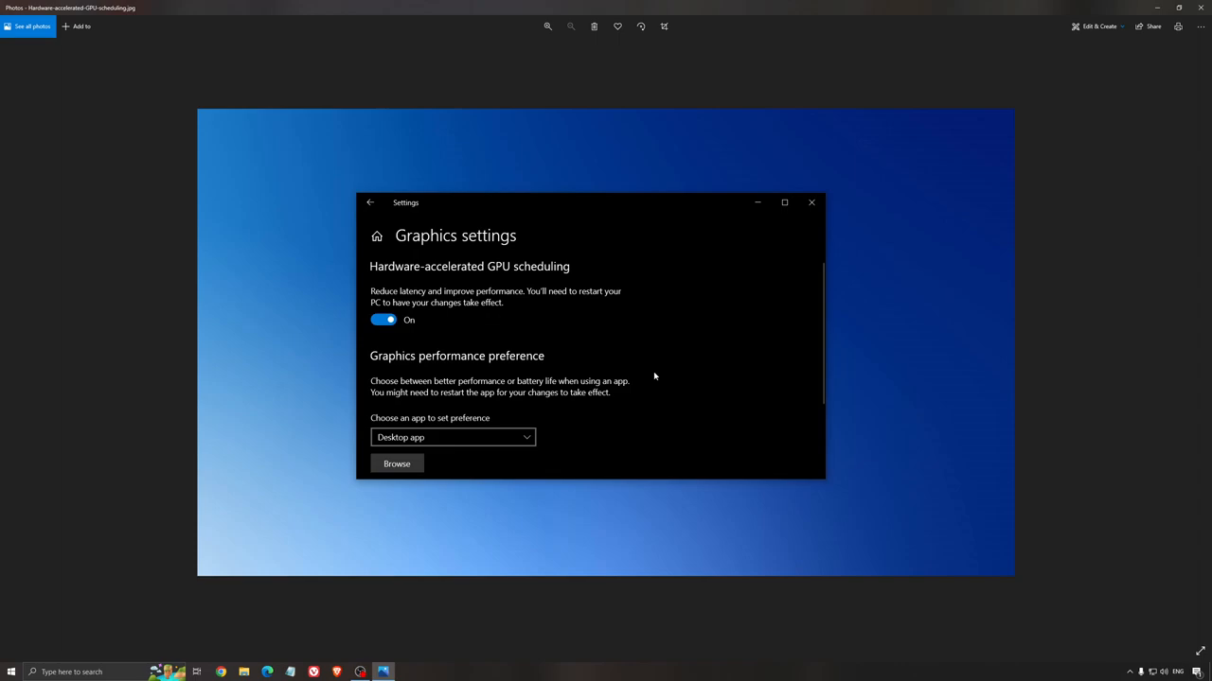
{"action": "mouse_move", "coordinate": [640, 313]}
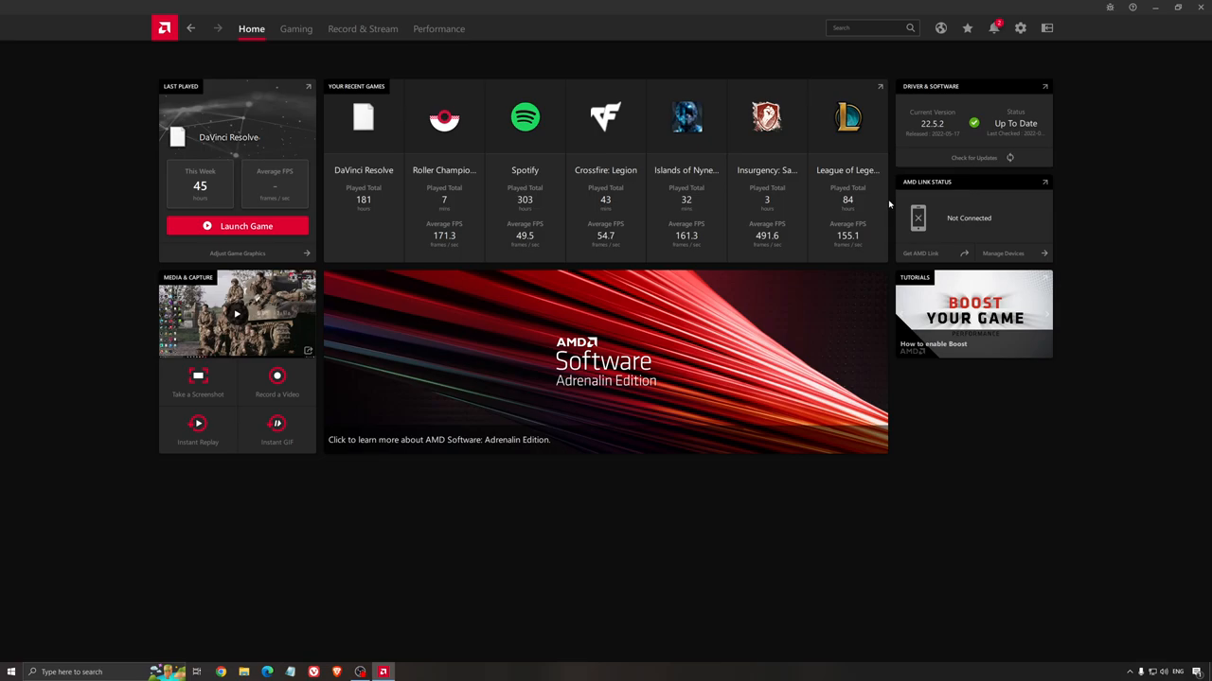
{"action": "mouse_move", "coordinate": [927, 106]}
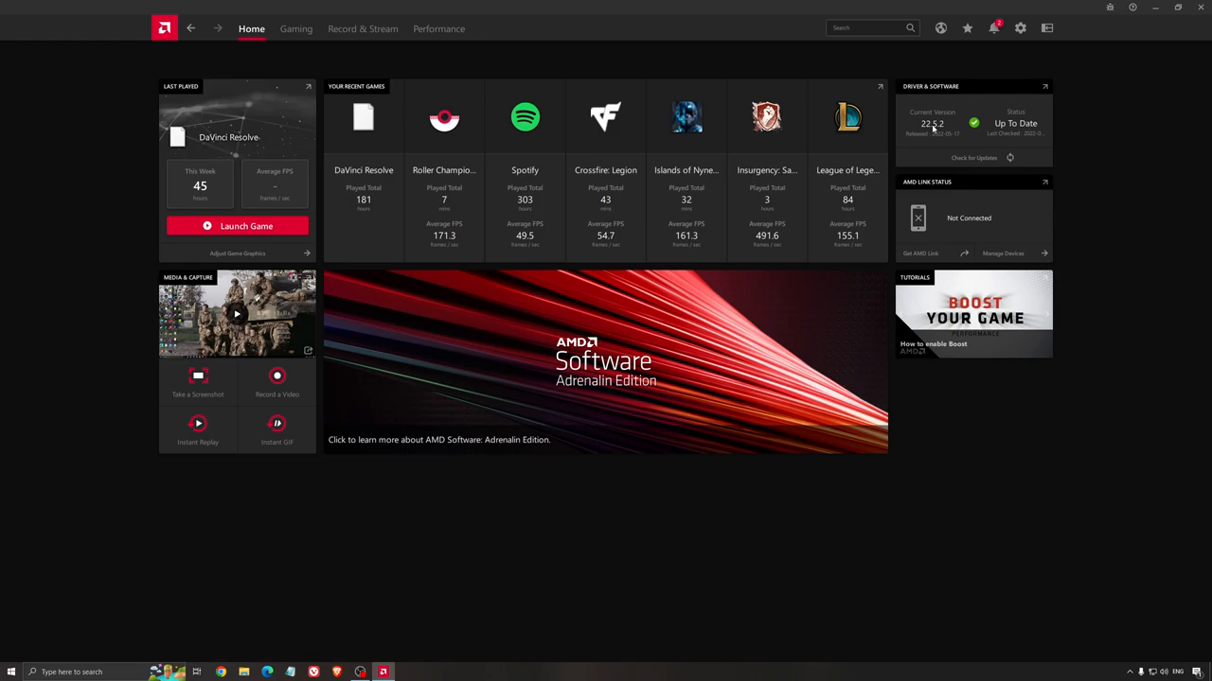
- Show the global Graphics settings with the Custom profile and Radeon Chill enabled
{"action": "left_click", "coordinate": [1019, 28]}
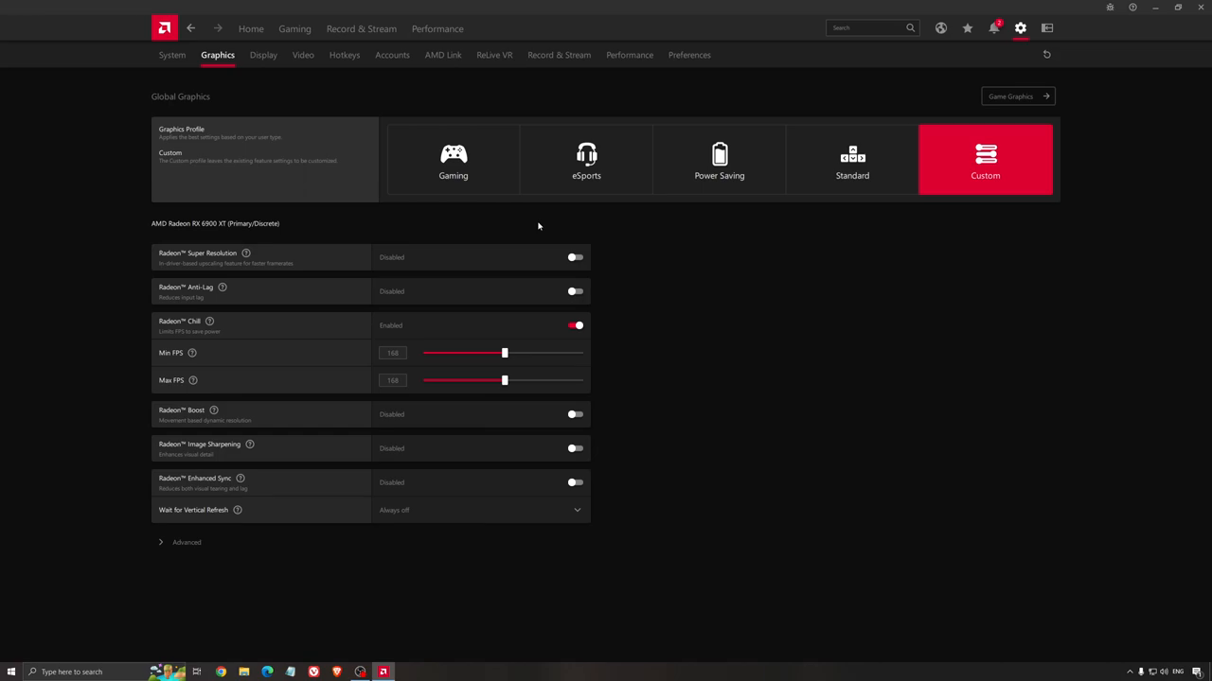
{"action": "mouse_move", "coordinate": [179, 219]}
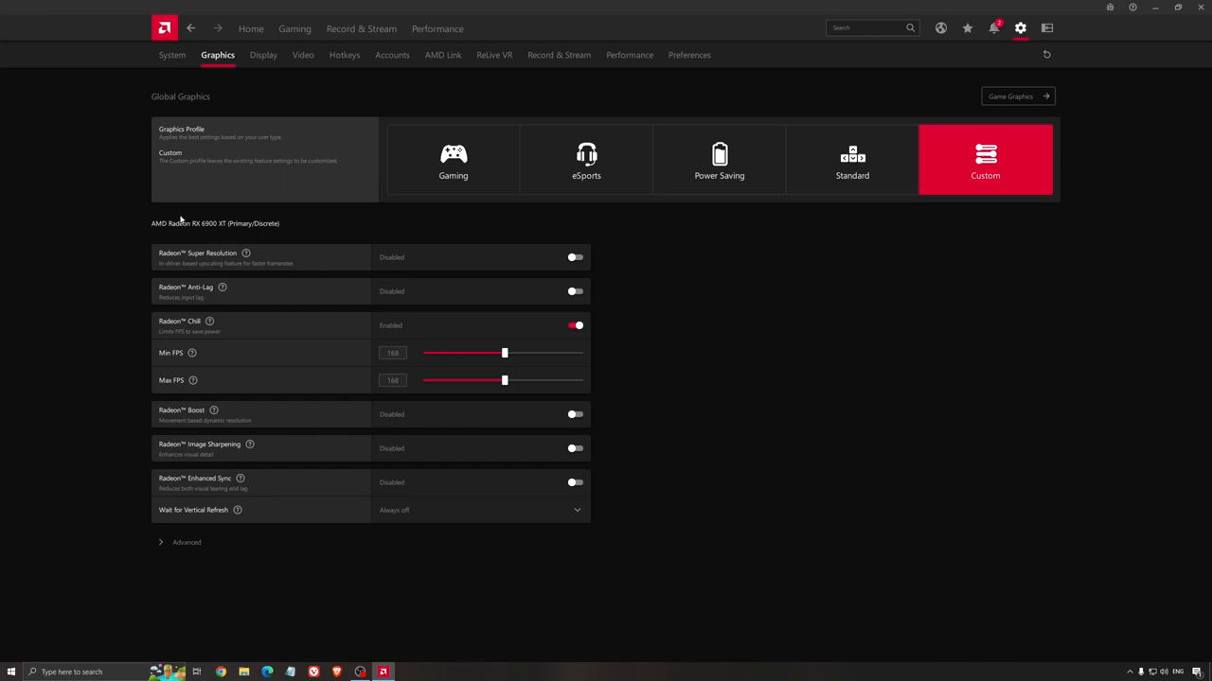
{"action": "mouse_move", "coordinate": [339, 239]}
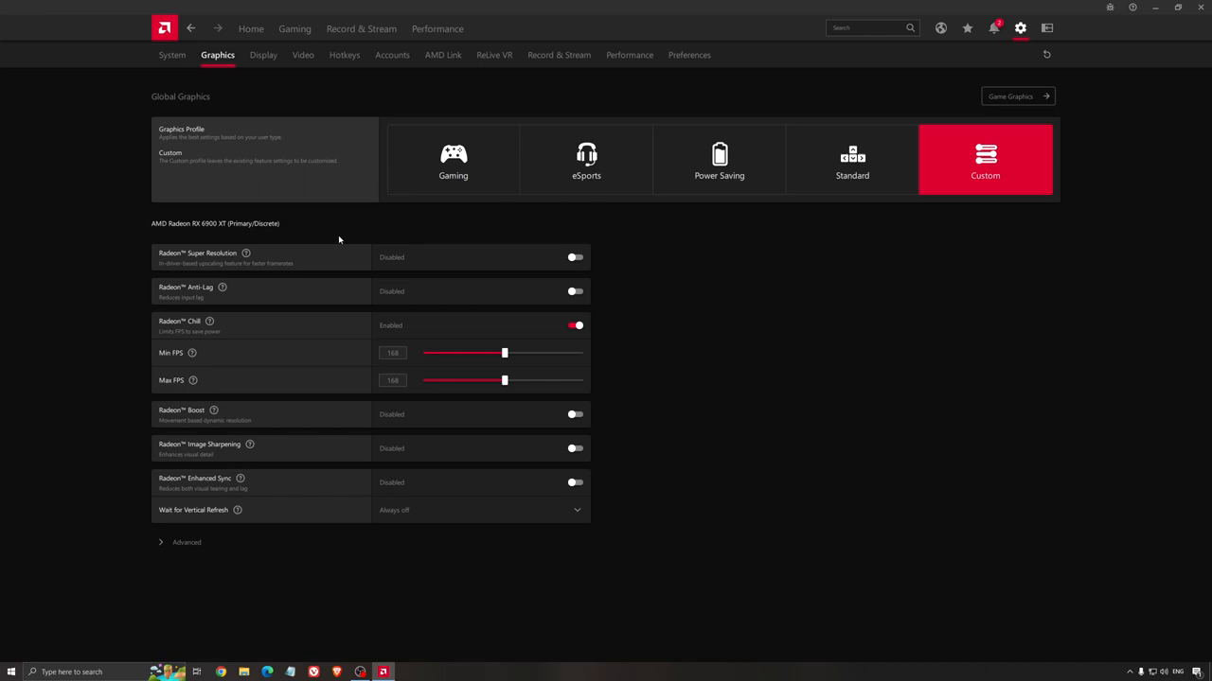
{"action": "mouse_move", "coordinate": [273, 227]}
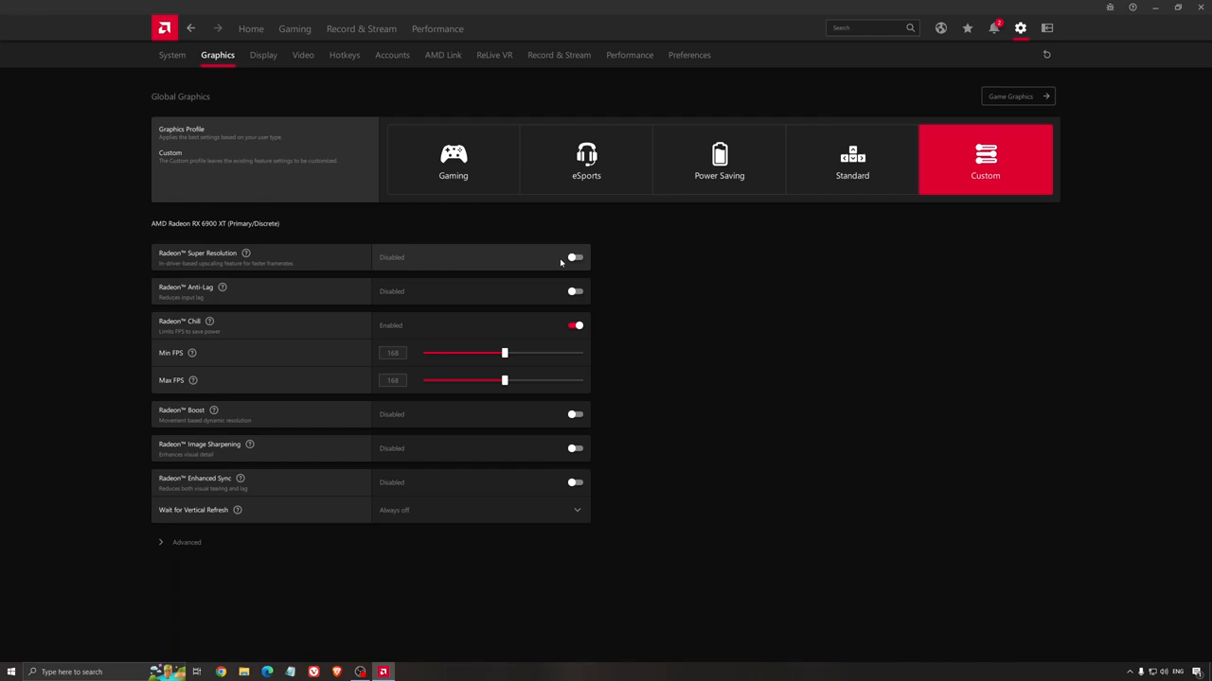
{"action": "mouse_move", "coordinate": [553, 263]}
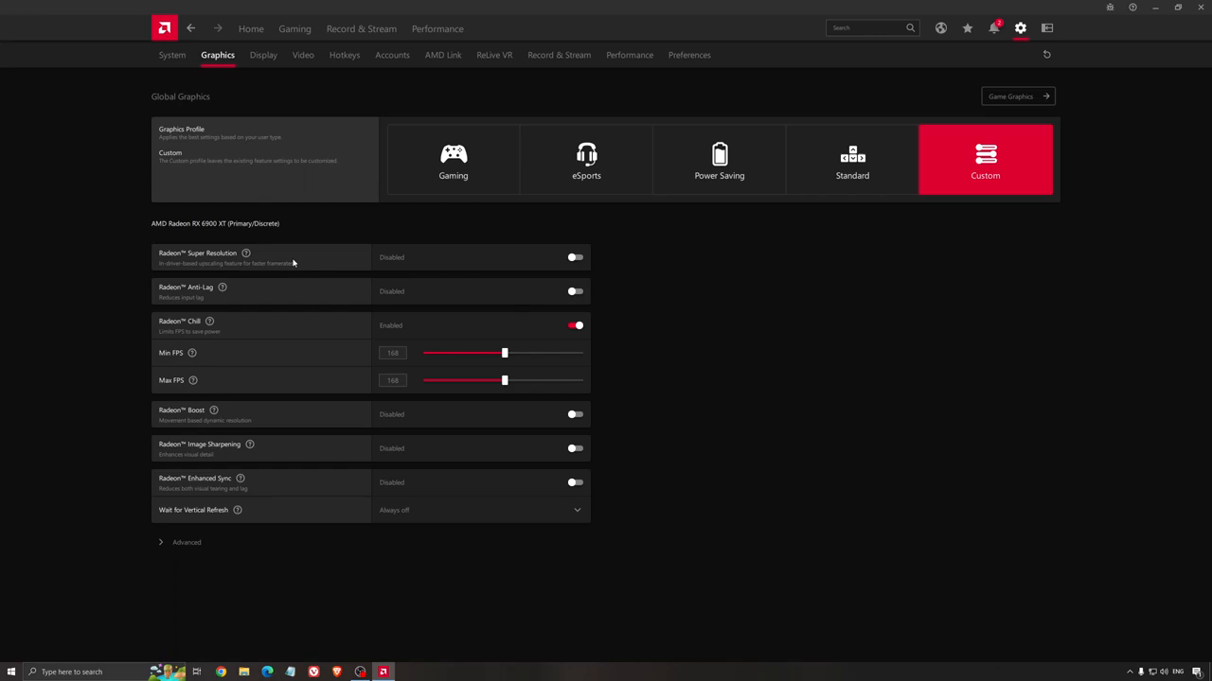
{"action": "mouse_move", "coordinate": [691, 292]}
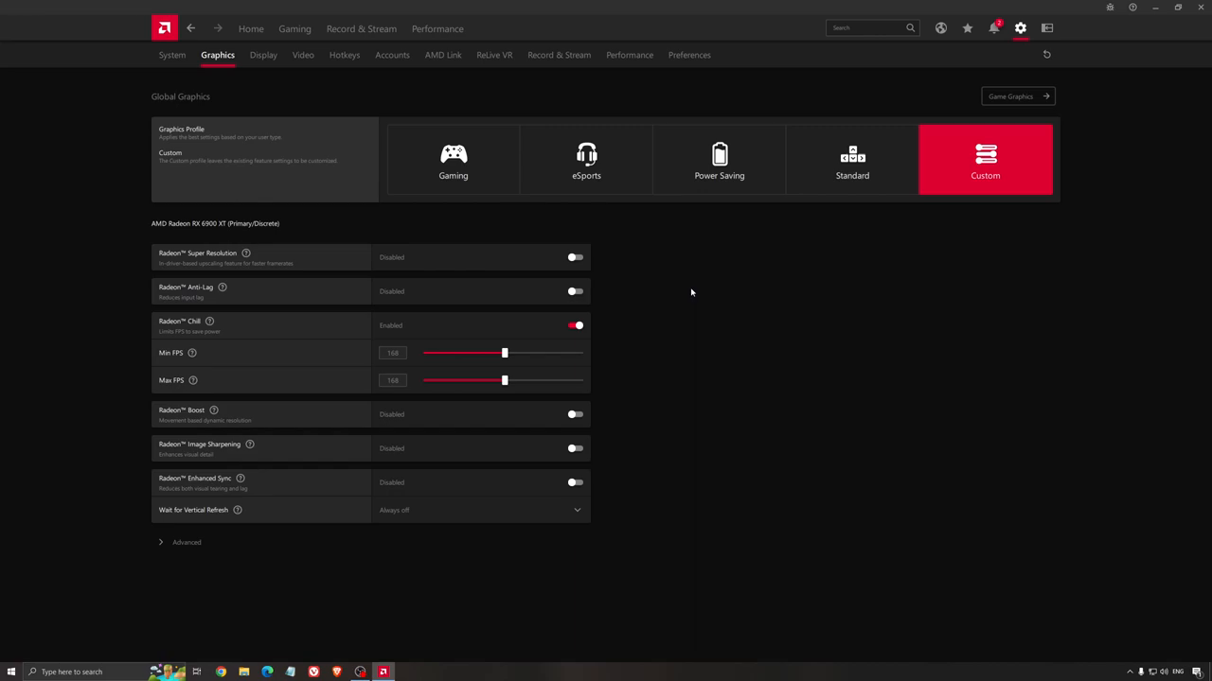
{"action": "mouse_move", "coordinate": [664, 299]}
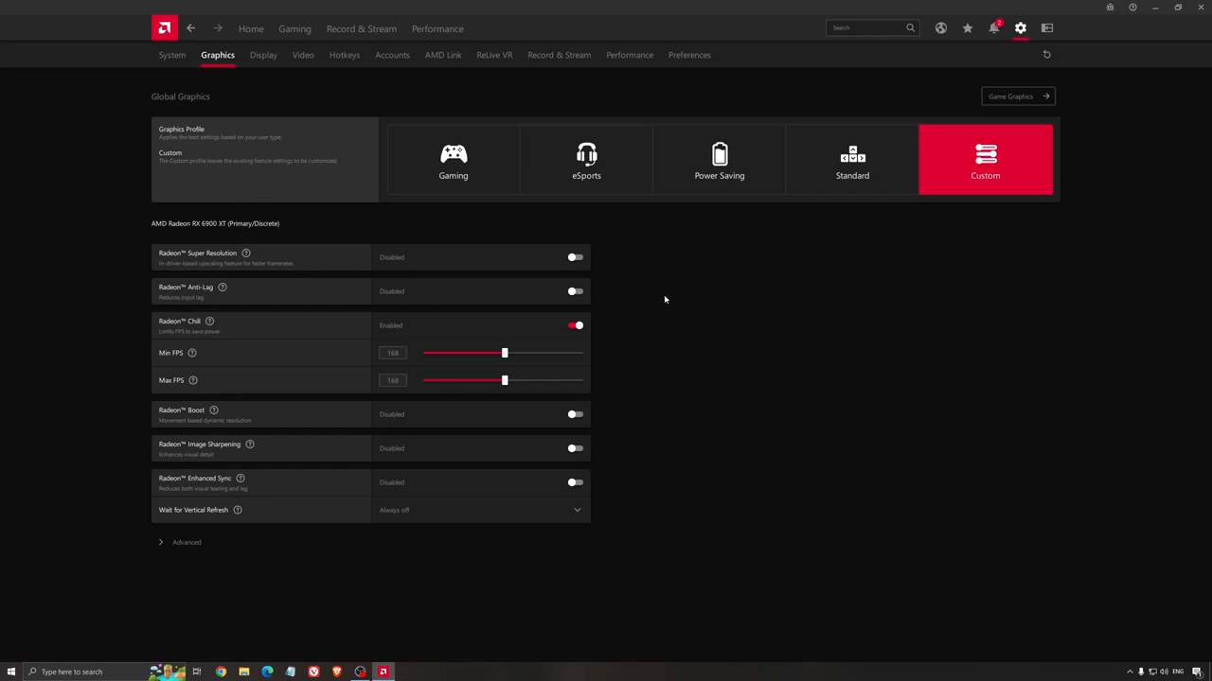
{"action": "mouse_move", "coordinate": [674, 312]}
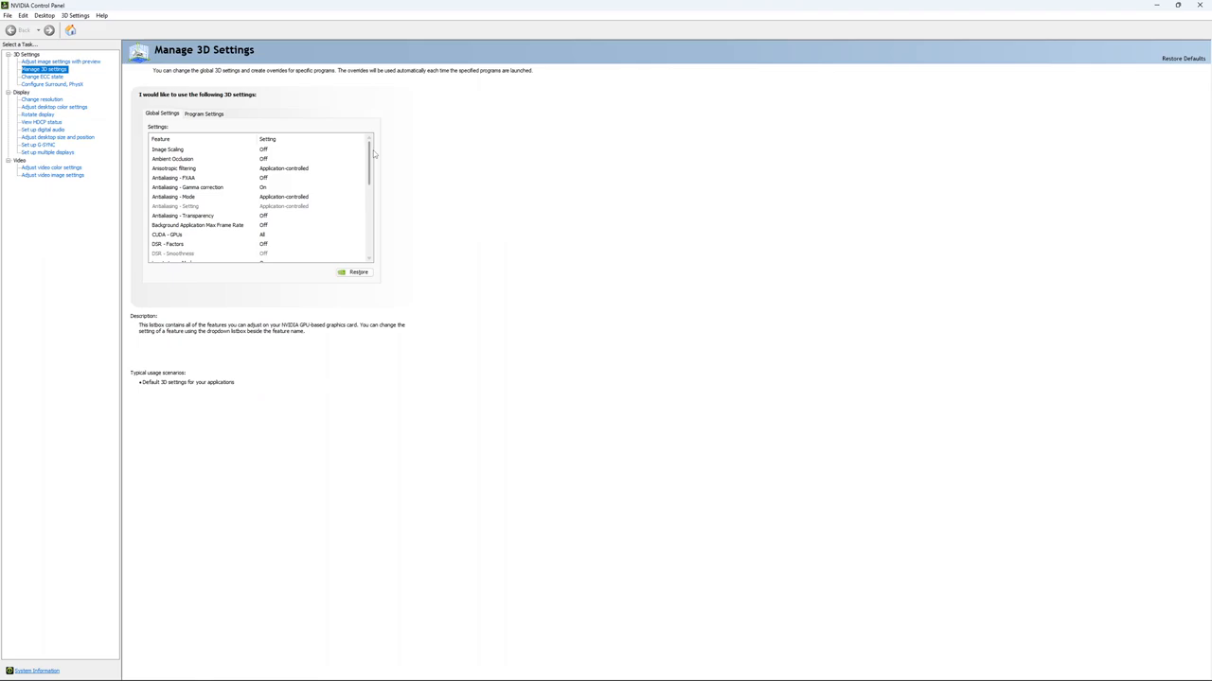
- Scroll the Global 3D Settings list down to Low Latency Mode and Max Frame Rate
{"action": "scroll", "scroll_direction": "down", "scroll_amount": 3}
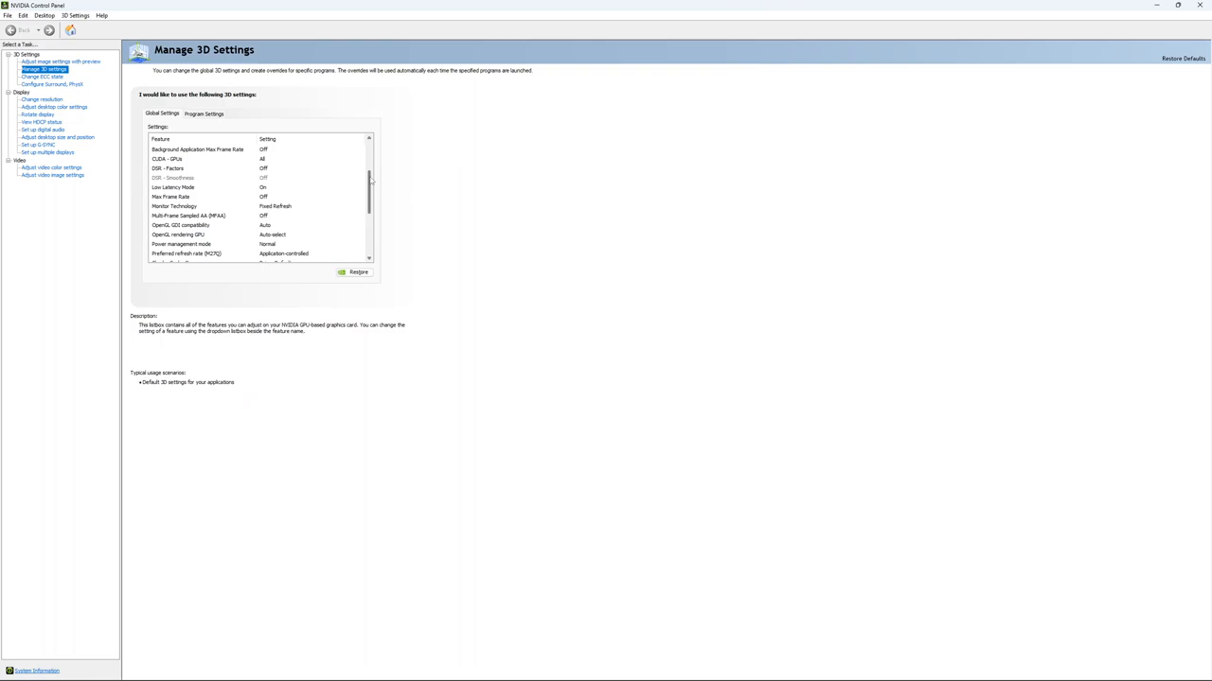
- Turn Max Frame Rate on in the global 3D settings and set its cap with the slider
{"action": "left_click", "coordinate": [171, 178]}
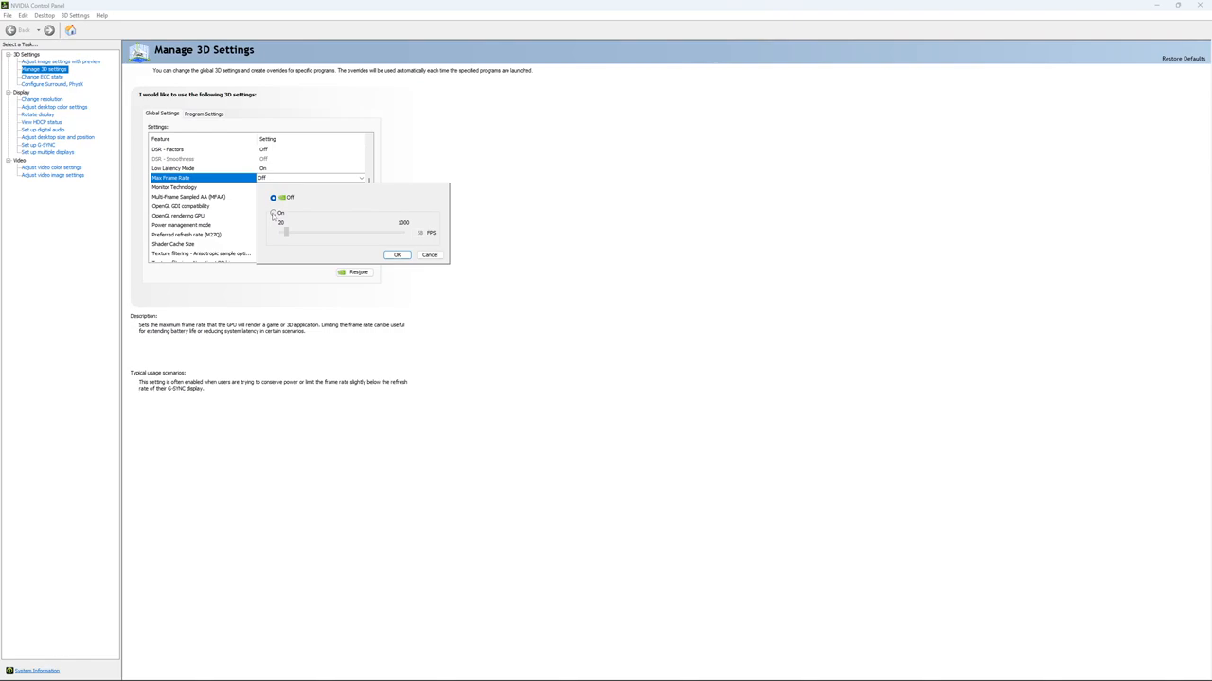
{"action": "left_click", "coordinate": [275, 212]}
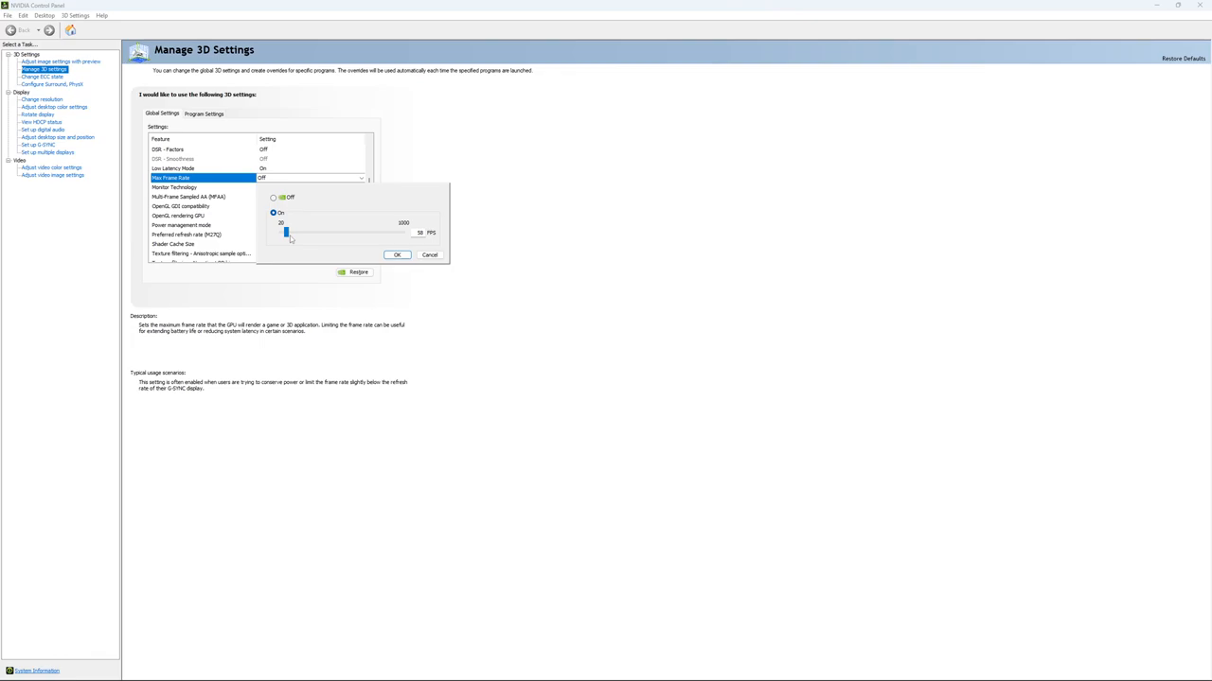
{"action": "left_click_drag", "start_coordinate": [288, 231], "coordinate": [299, 231]}
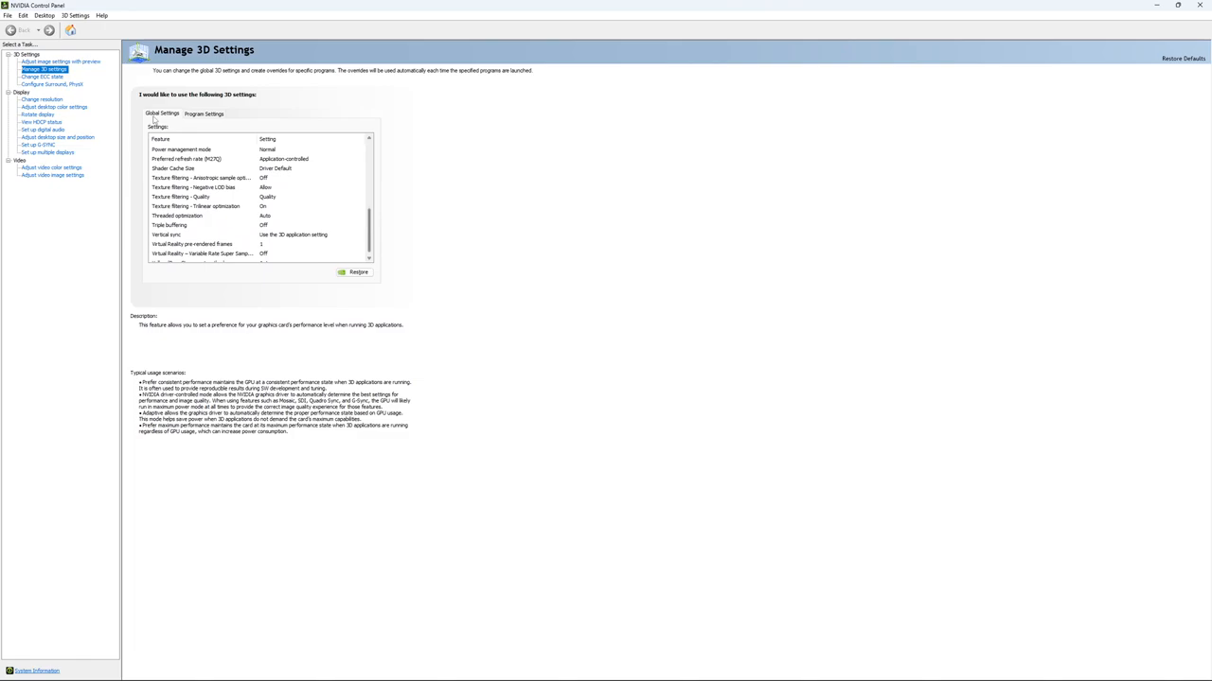
- Review the Change ECC State page, then move to the Change Resolution page
{"action": "left_click", "coordinate": [40, 76]}
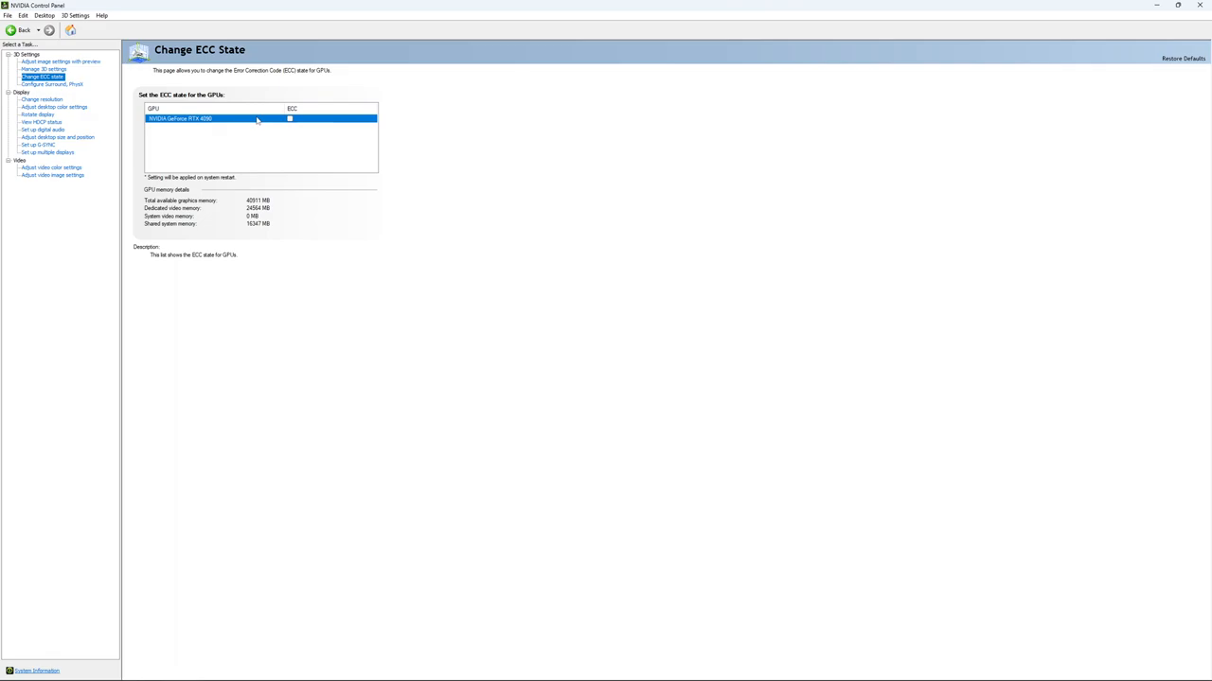
{"action": "left_click", "coordinate": [41, 99]}
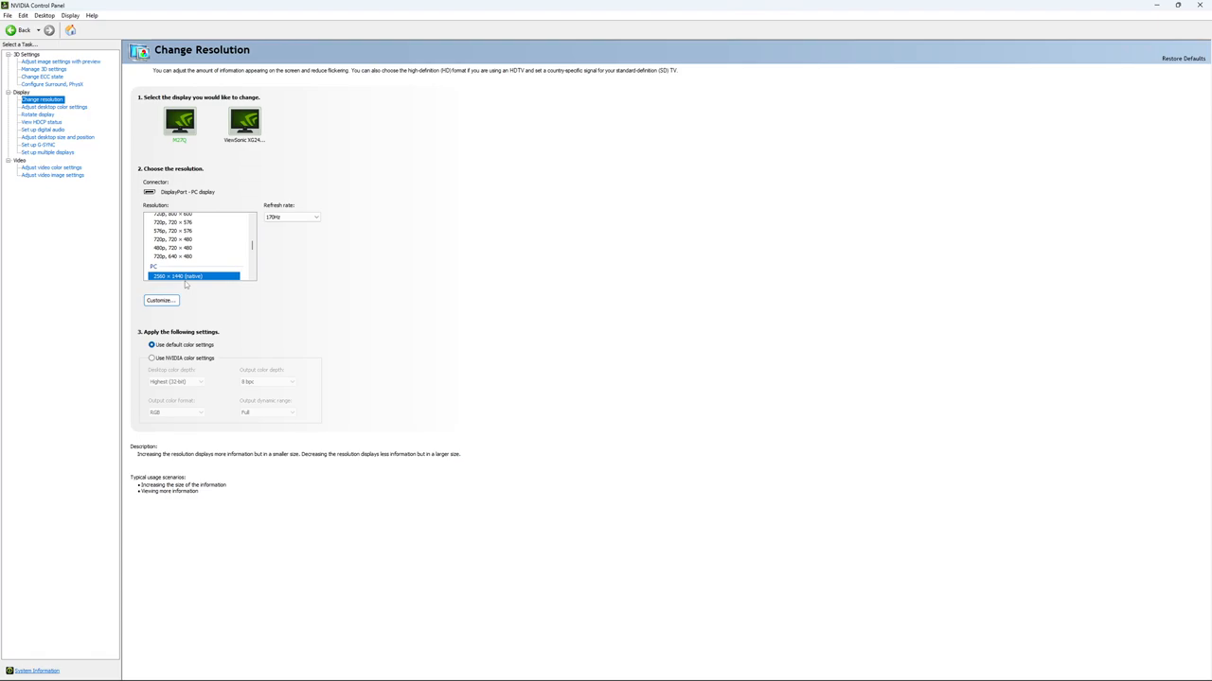
{"action": "mouse_move", "coordinate": [310, 244]}
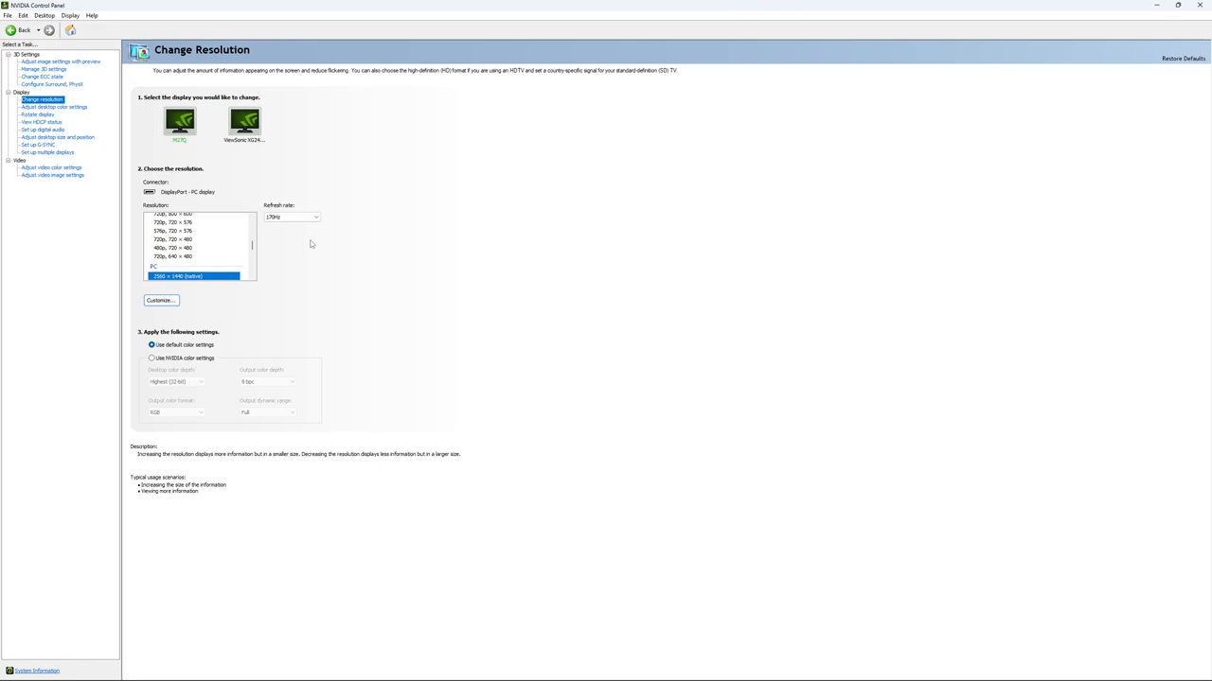
- Choose the highest available refresh rate for the primary display
{"action": "left_click", "coordinate": [314, 216]}
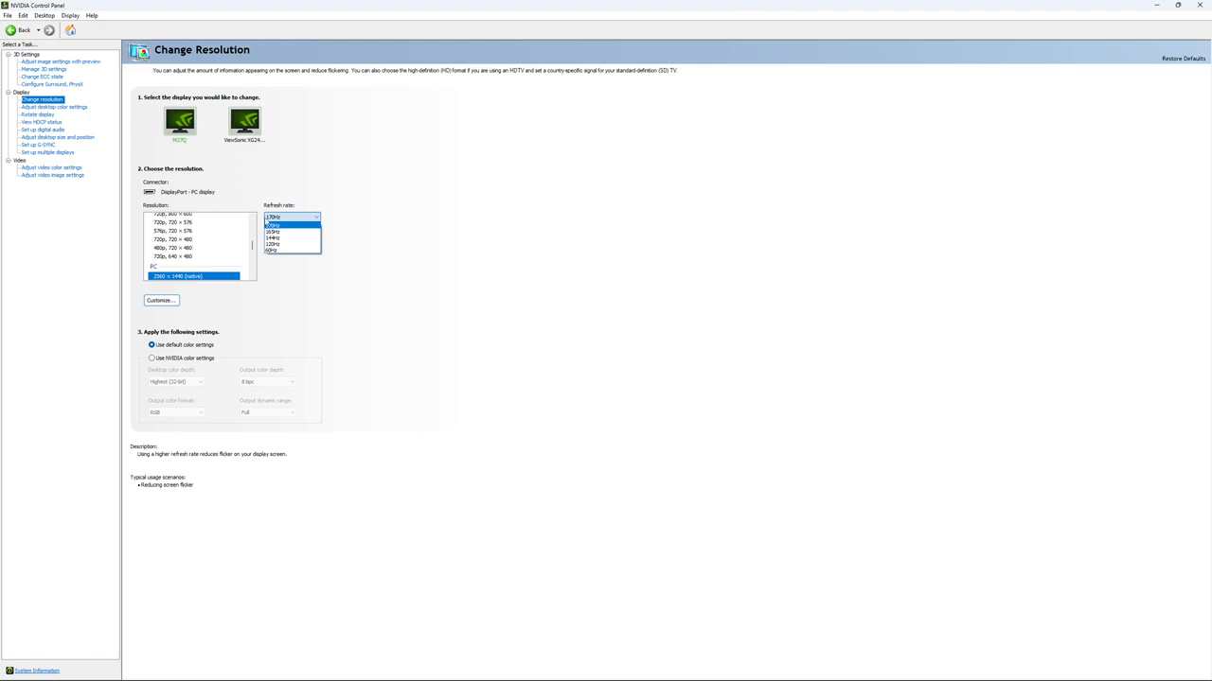
{"action": "left_click", "coordinate": [272, 218]}
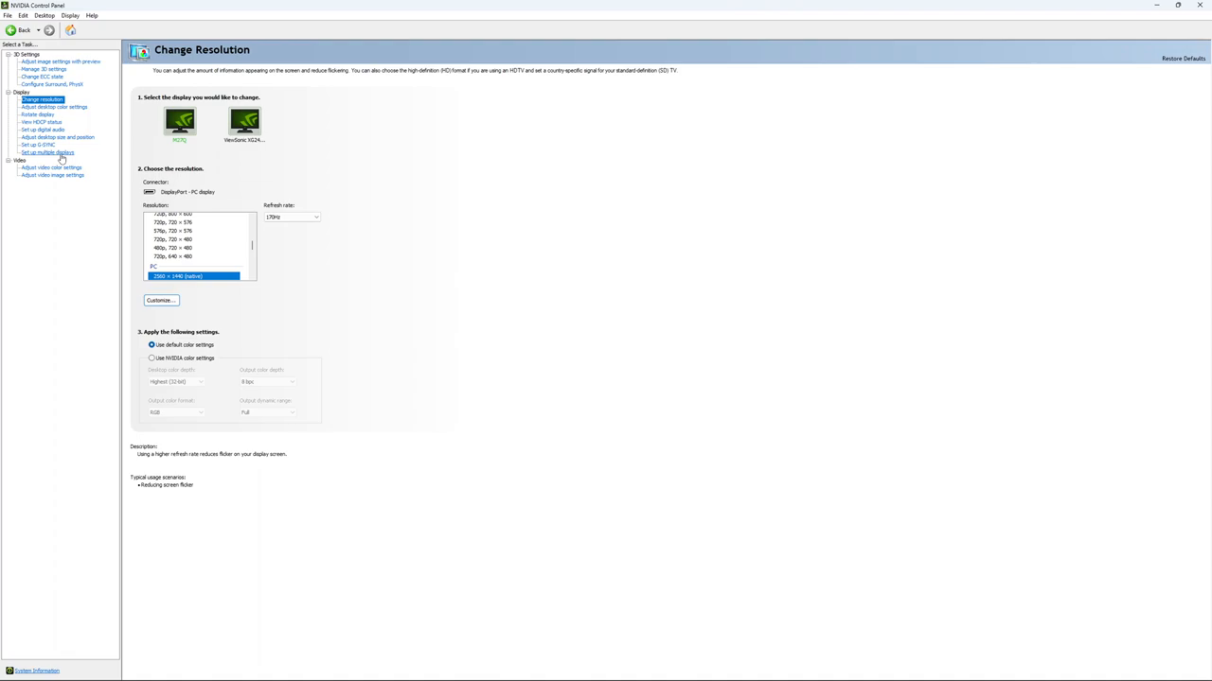
- Show the Set up G-SYNC page, leaving G-SYNC Compatible unchecked
{"action": "left_click", "coordinate": [38, 144]}
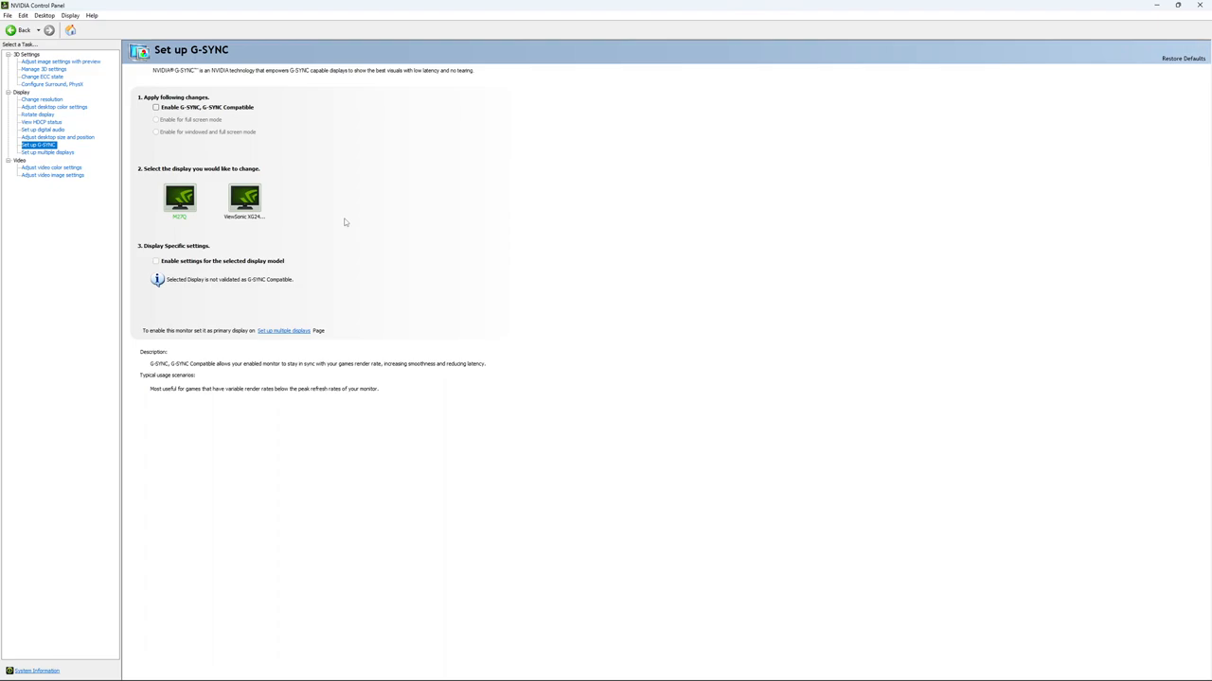
{"action": "mouse_move", "coordinate": [358, 228]}
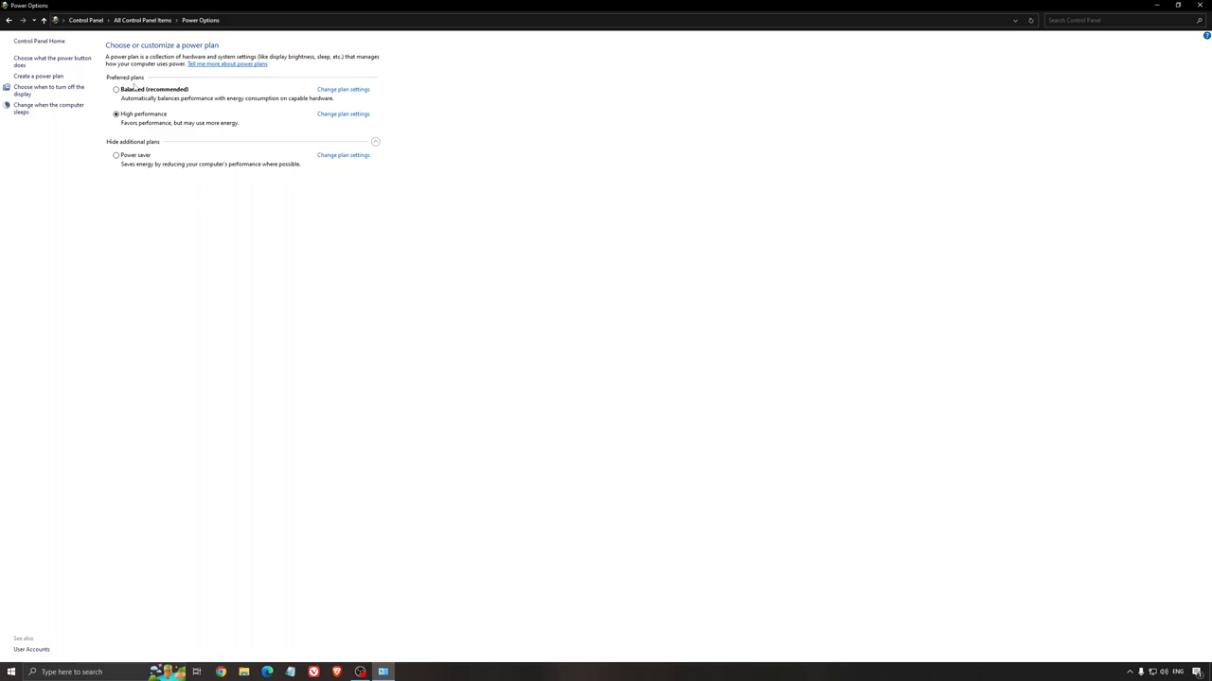
{"action": "mouse_move", "coordinate": [348, 276]}
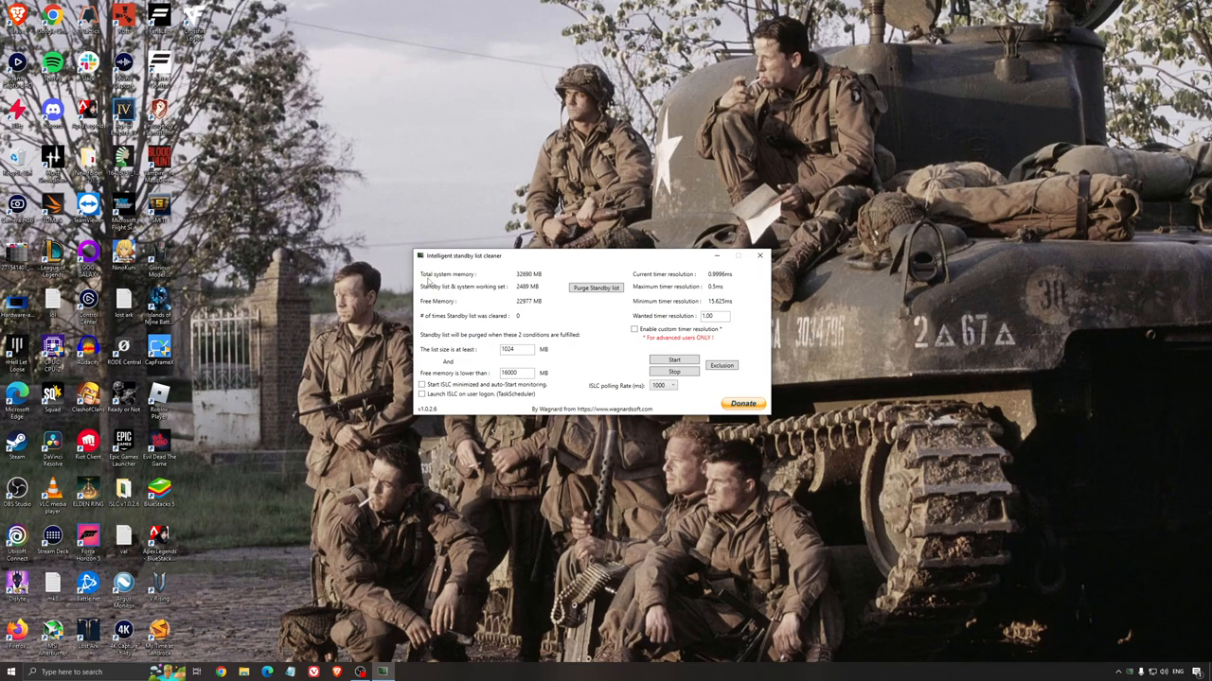
- Start standby-list purging in Intelligent Standby List Cleaner with the set thresholds
{"action": "left_click", "coordinate": [515, 371]}
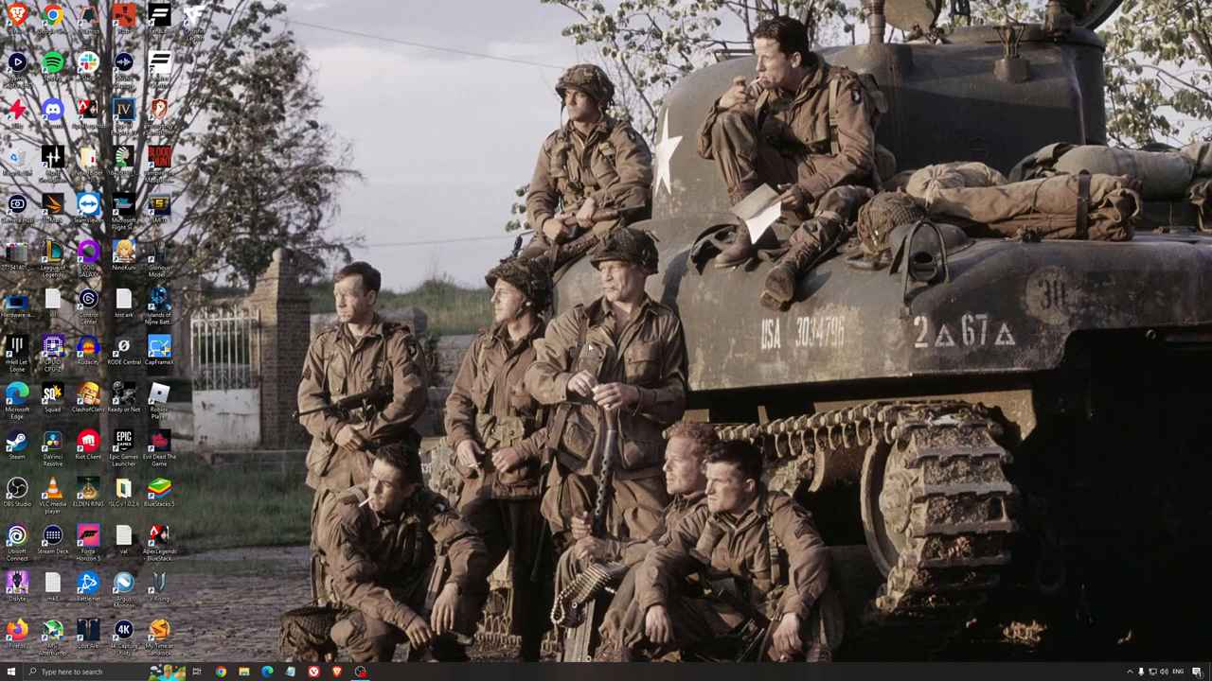
{"action": "mouse_move", "coordinate": [598, 342]}
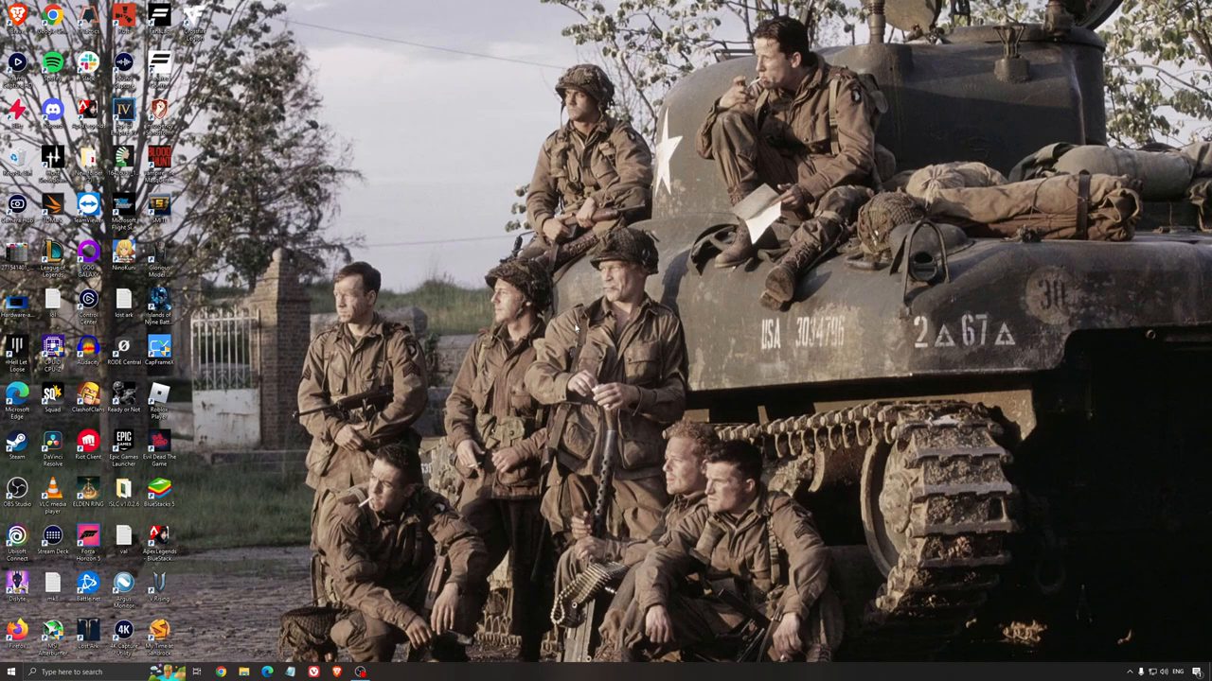
{"action": "mouse_move", "coordinate": [558, 307]}
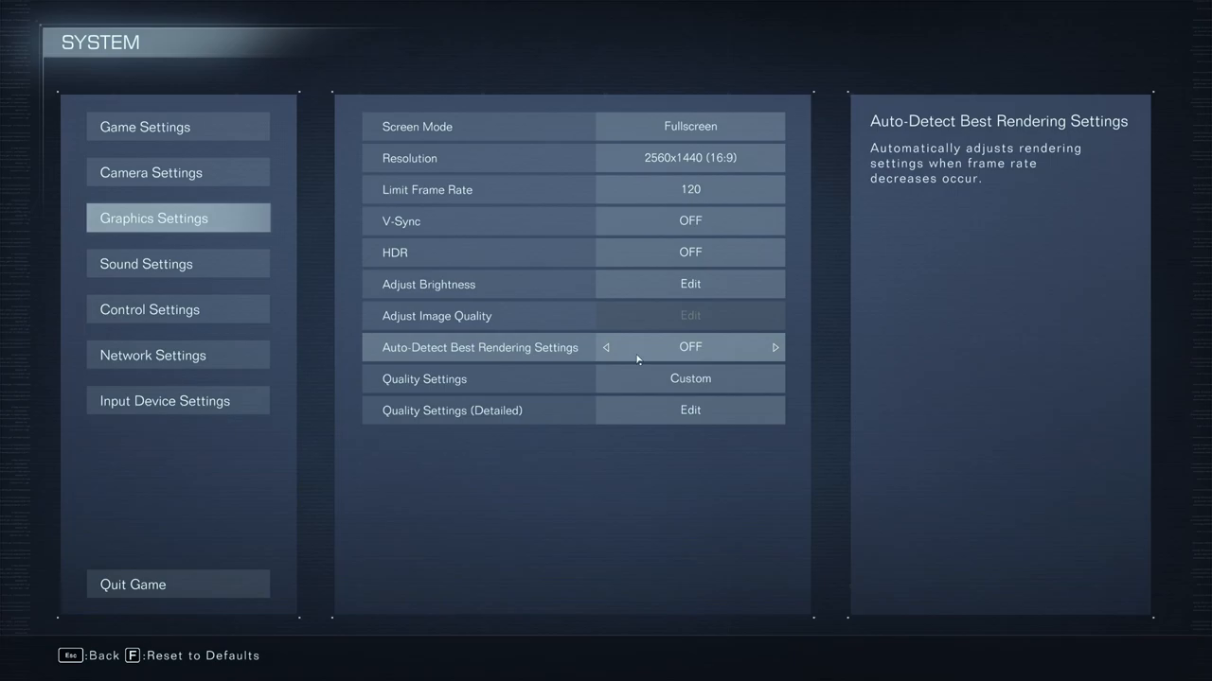
- Enter the detailed quality settings from Armored Core VI's graphics settings
{"action": "left_click", "coordinate": [689, 409]}
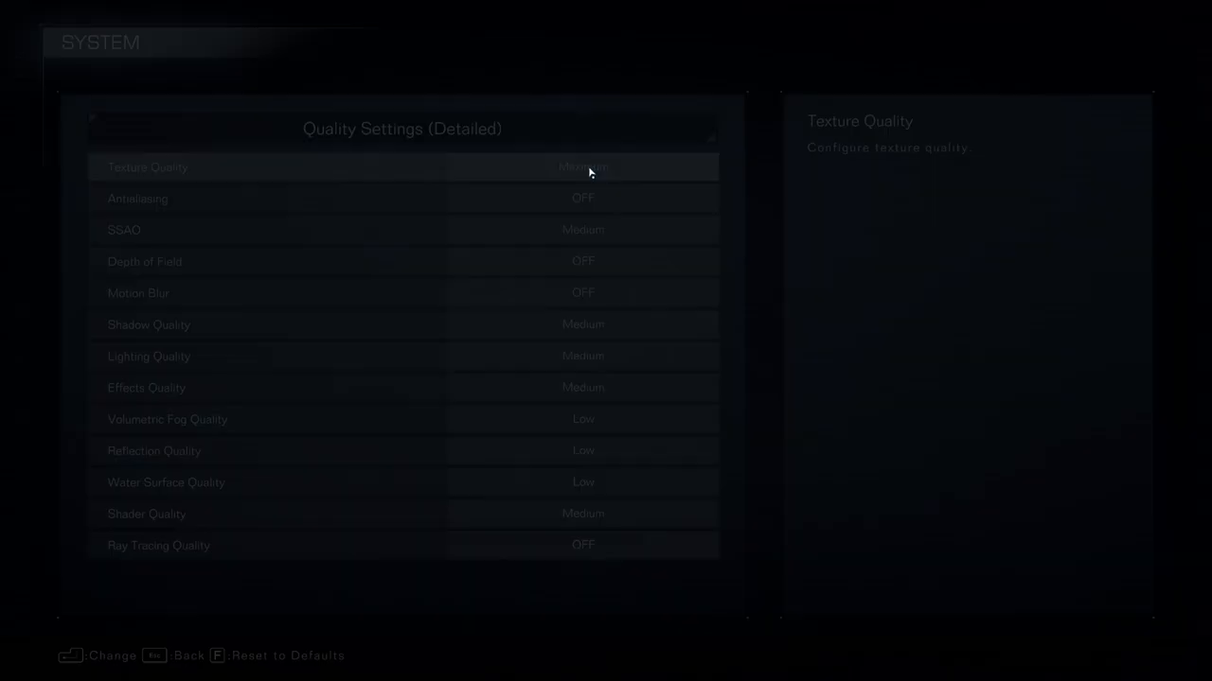
- Set Texture Quality to Maximum and SSAO to Medium
{"action": "left_click", "coordinate": [583, 166]}
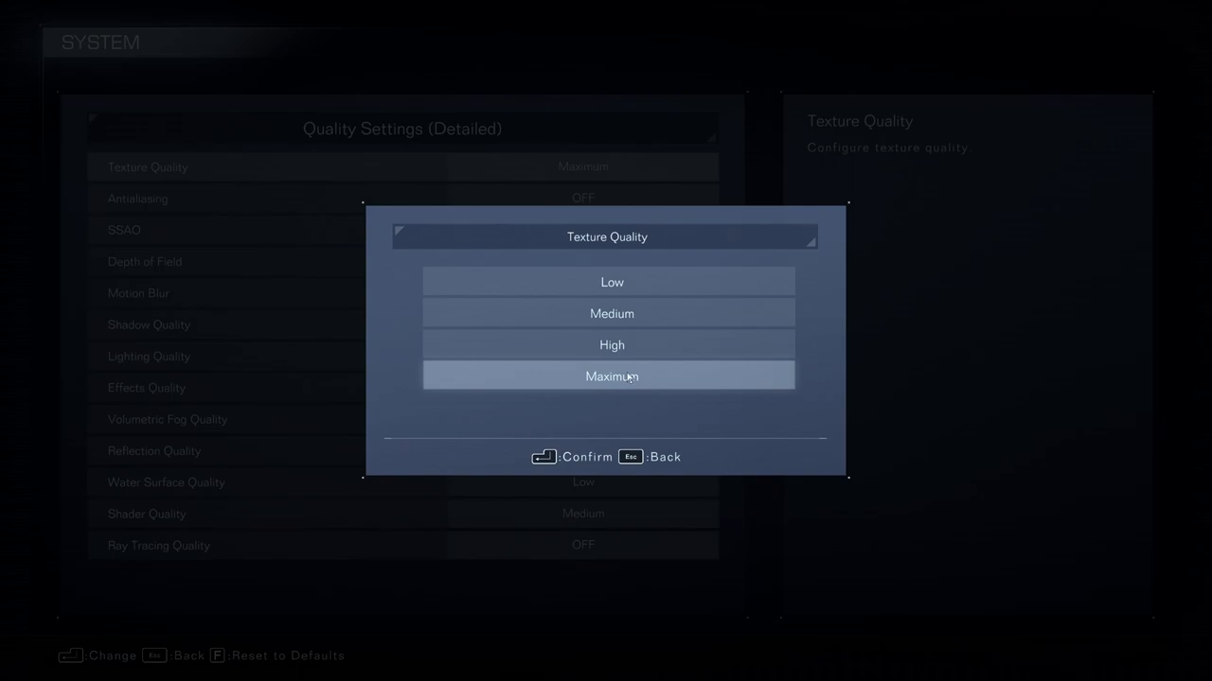
{"action": "mouse_move", "coordinate": [612, 345]}
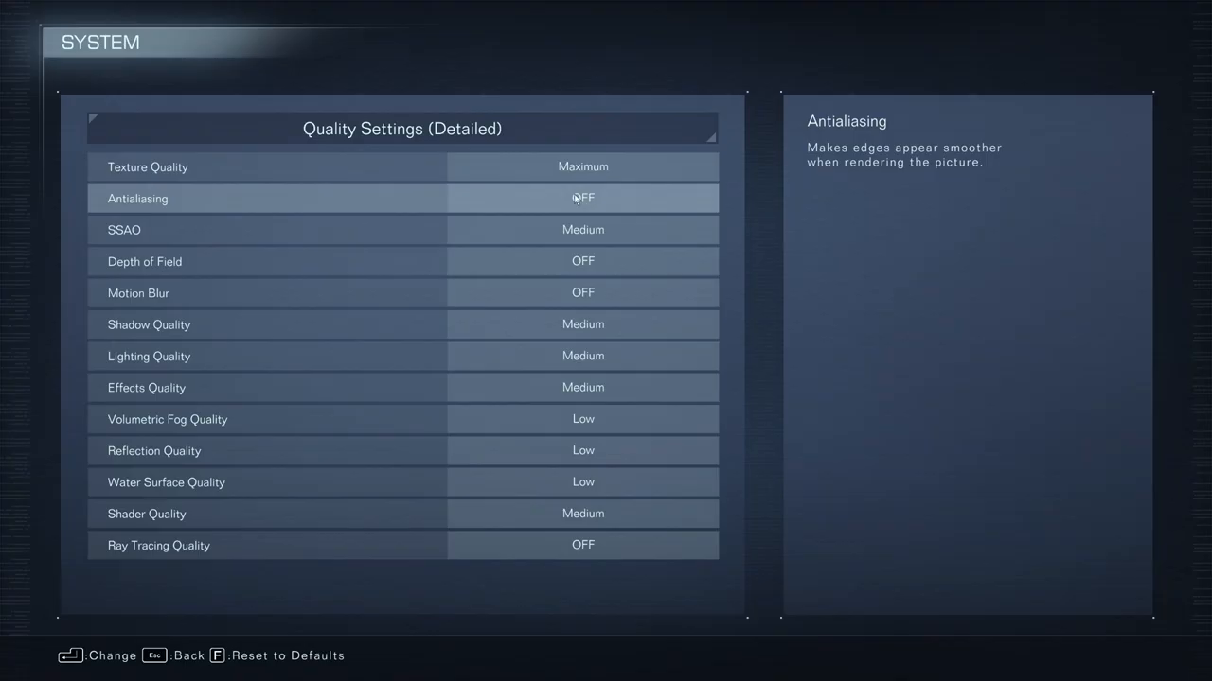
{"action": "mouse_move", "coordinate": [634, 286]}
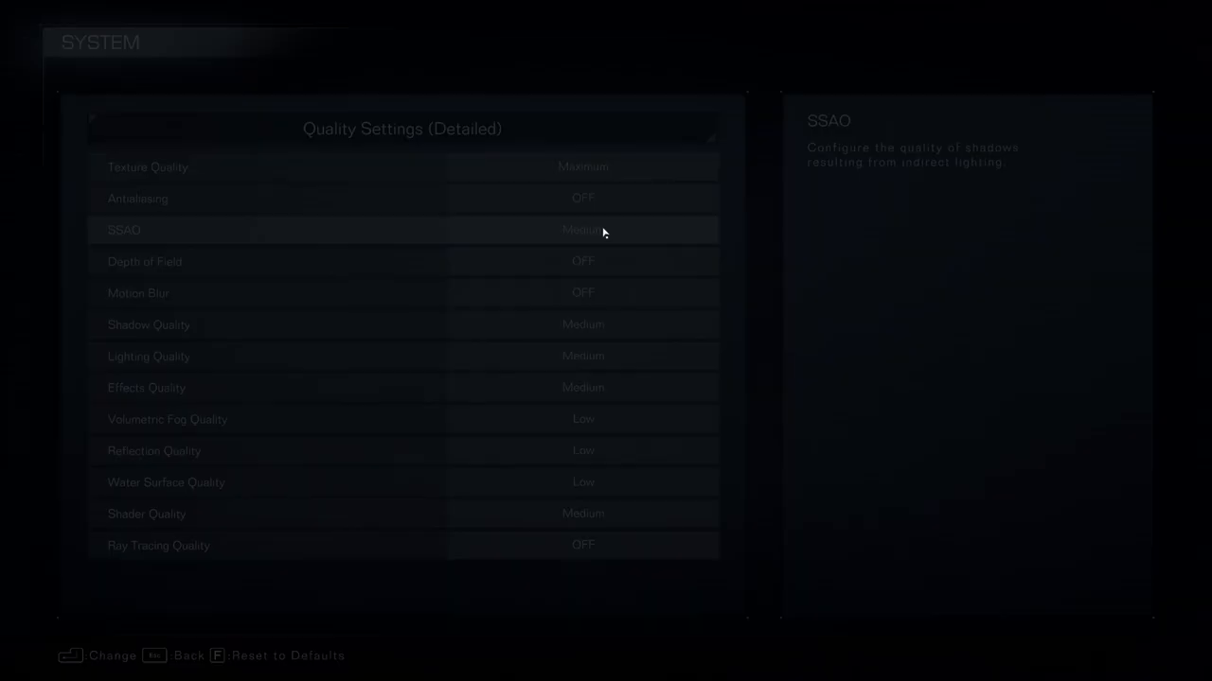
{"action": "left_click", "coordinate": [583, 229]}
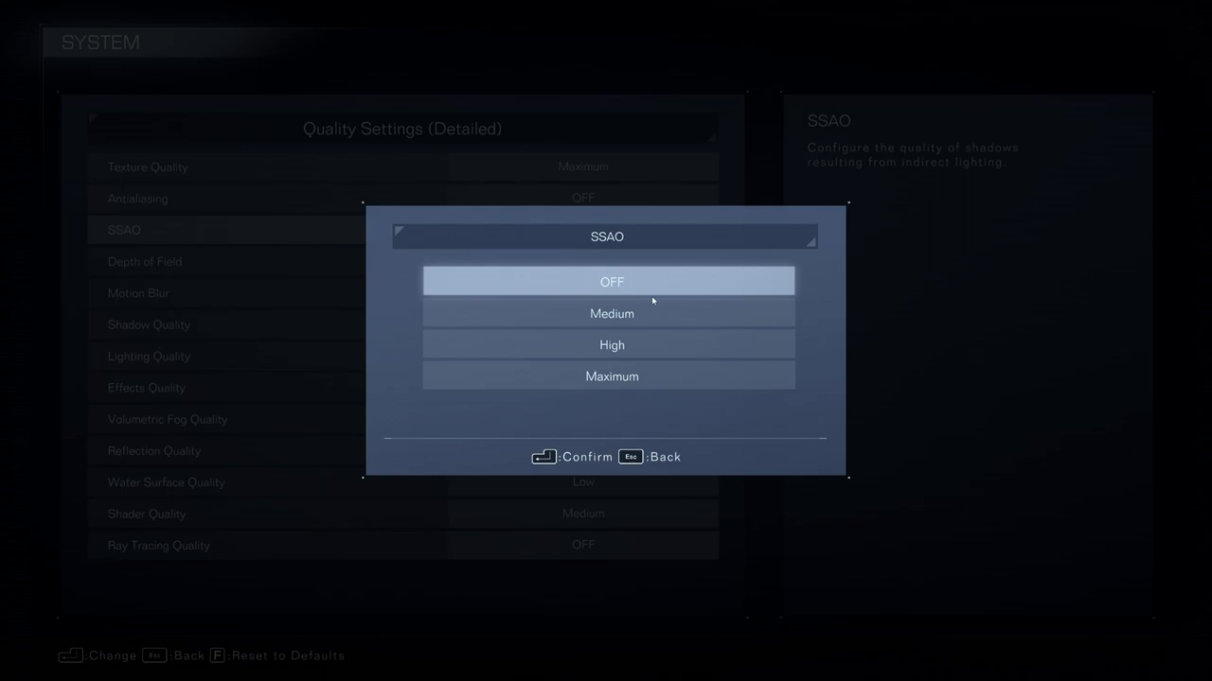
{"action": "left_click", "coordinate": [612, 314]}
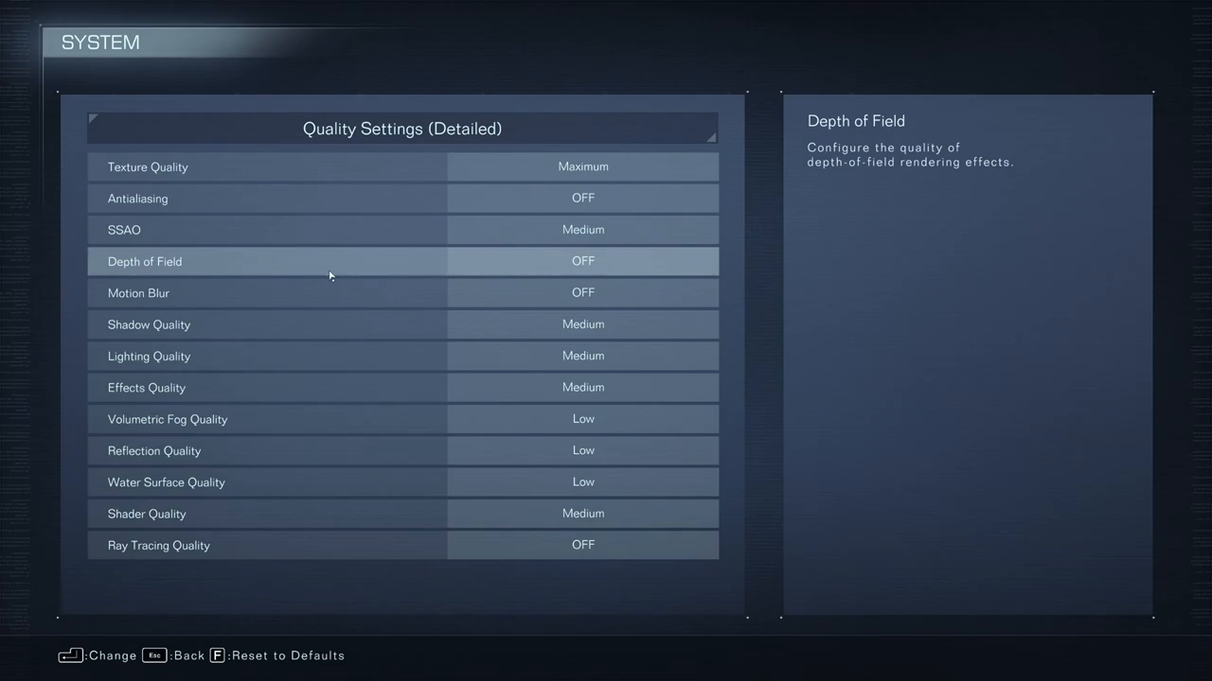
{"action": "mouse_move", "coordinate": [551, 276]}
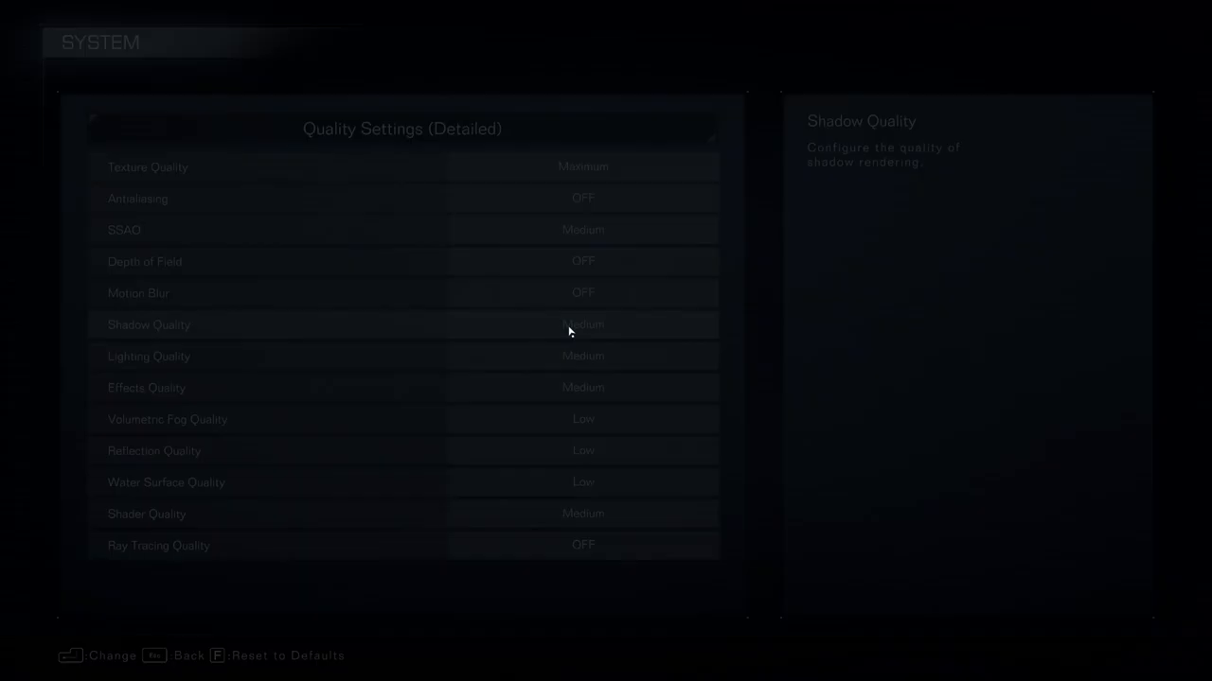
- Set Shadow, Lighting and Effects Quality each to Medium
{"action": "left_click", "coordinate": [583, 325]}
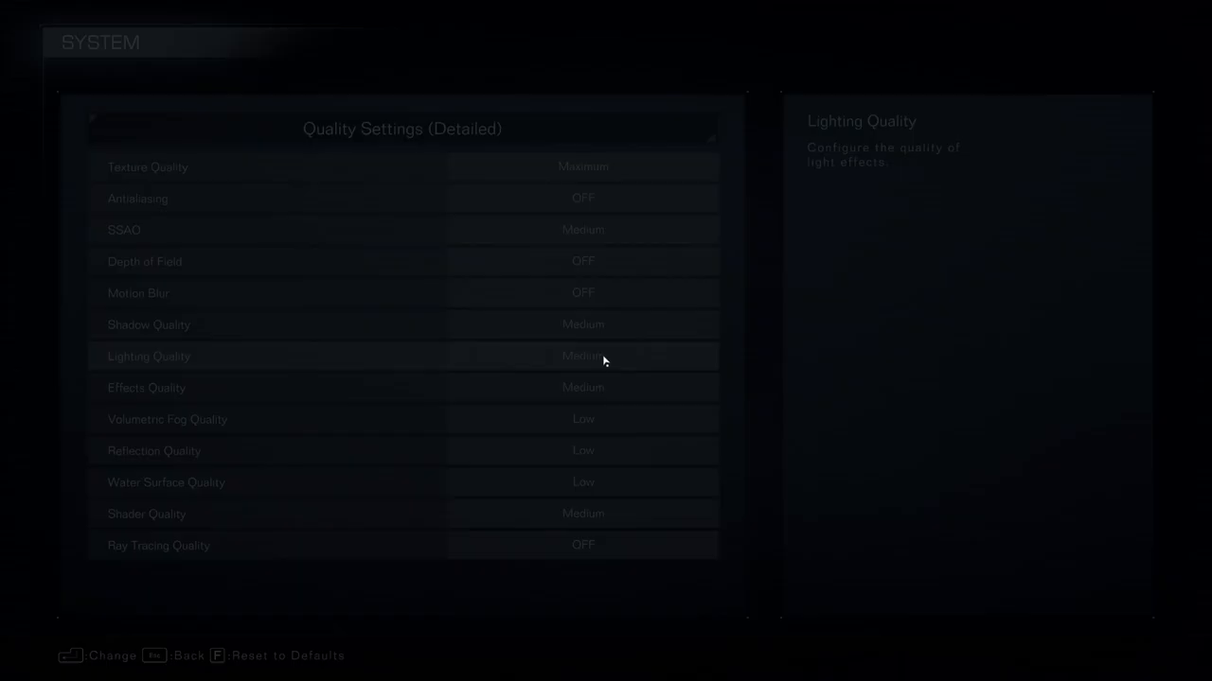
{"action": "left_click", "coordinate": [583, 356]}
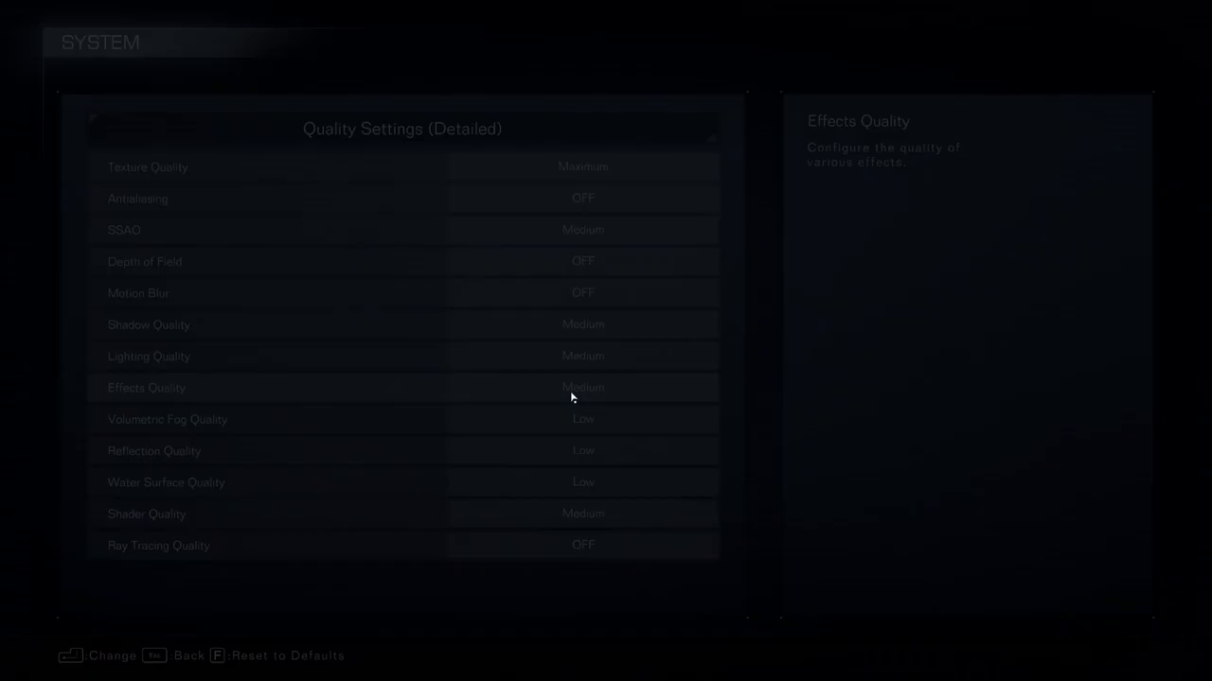
{"action": "left_click", "coordinate": [583, 387]}
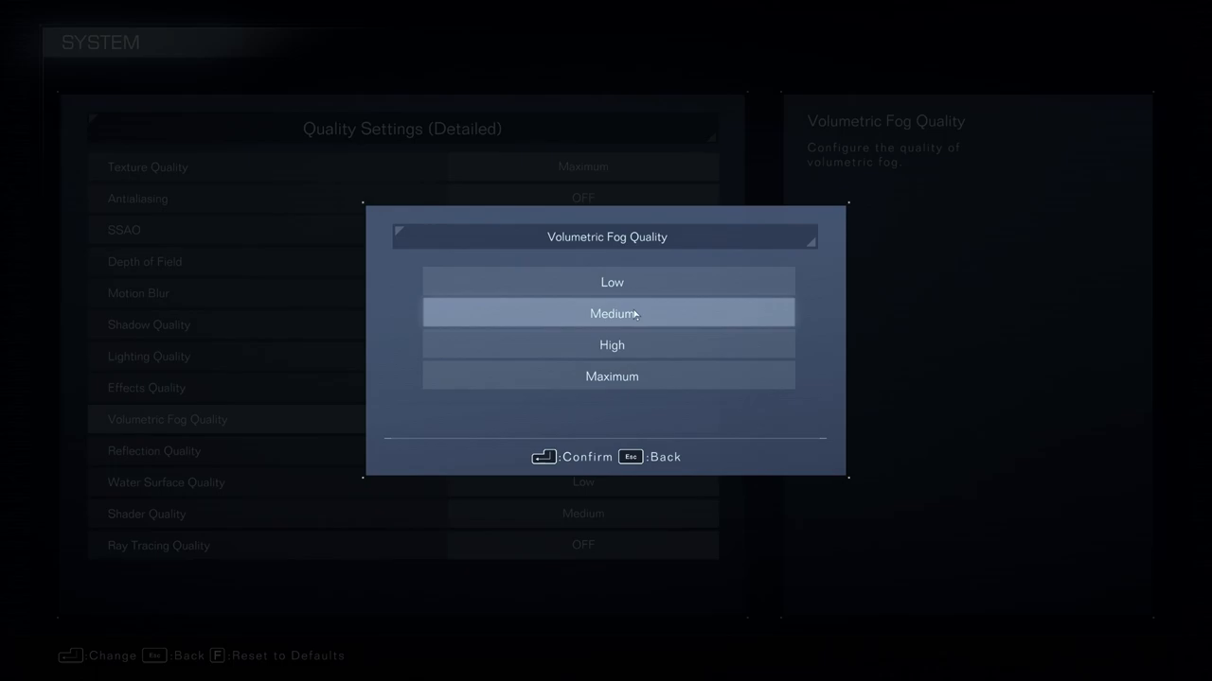
{"action": "mouse_move", "coordinate": [612, 282]}
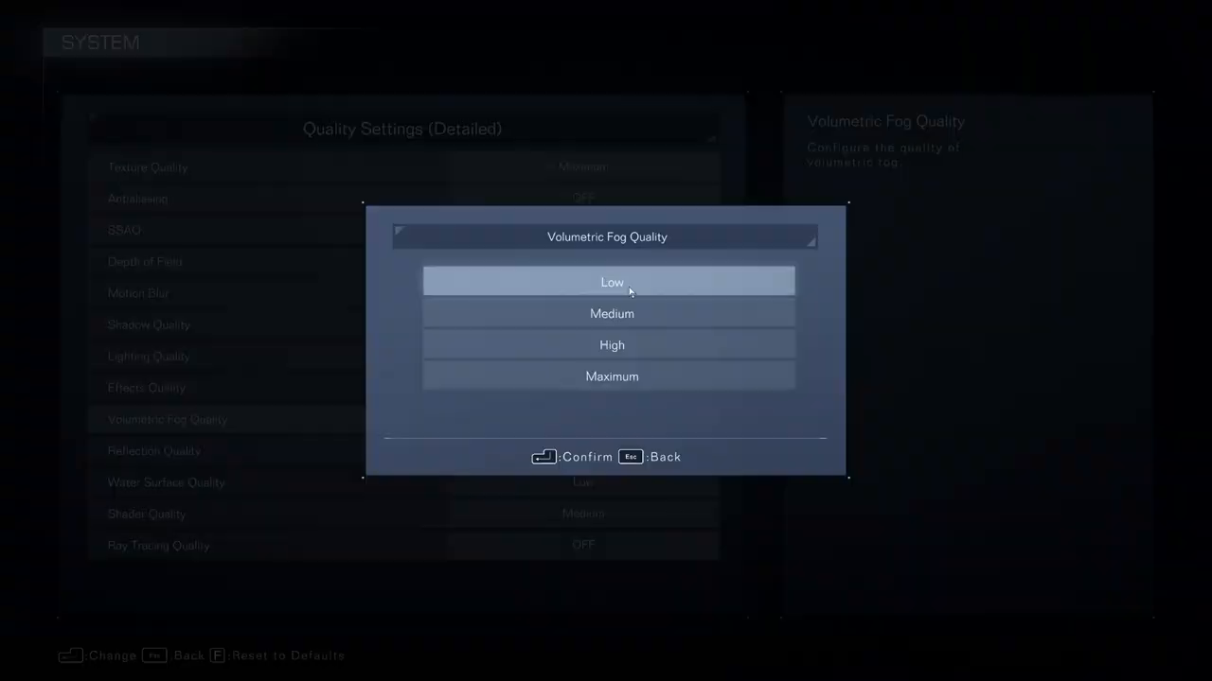
- Set Volumetric Fog Quality and Reflection Quality to Low in Armored Core VI's graphics settings
{"action": "left_click", "coordinate": [612, 282]}
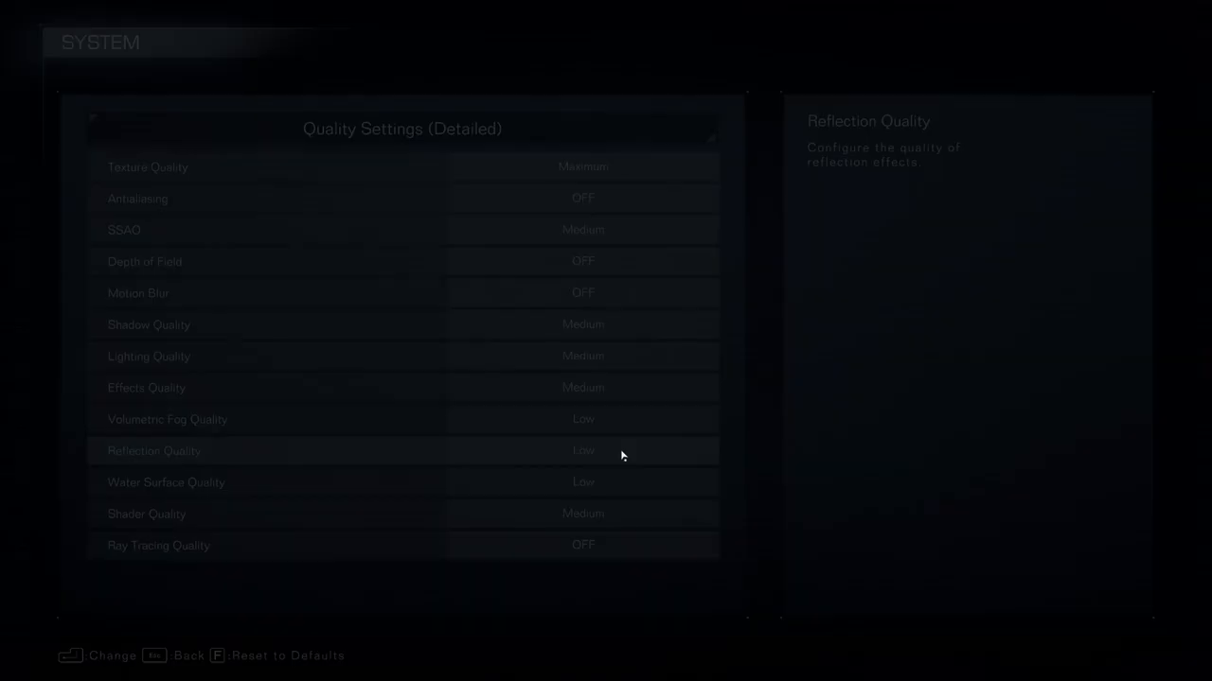
{"action": "left_click", "coordinate": [583, 450]}
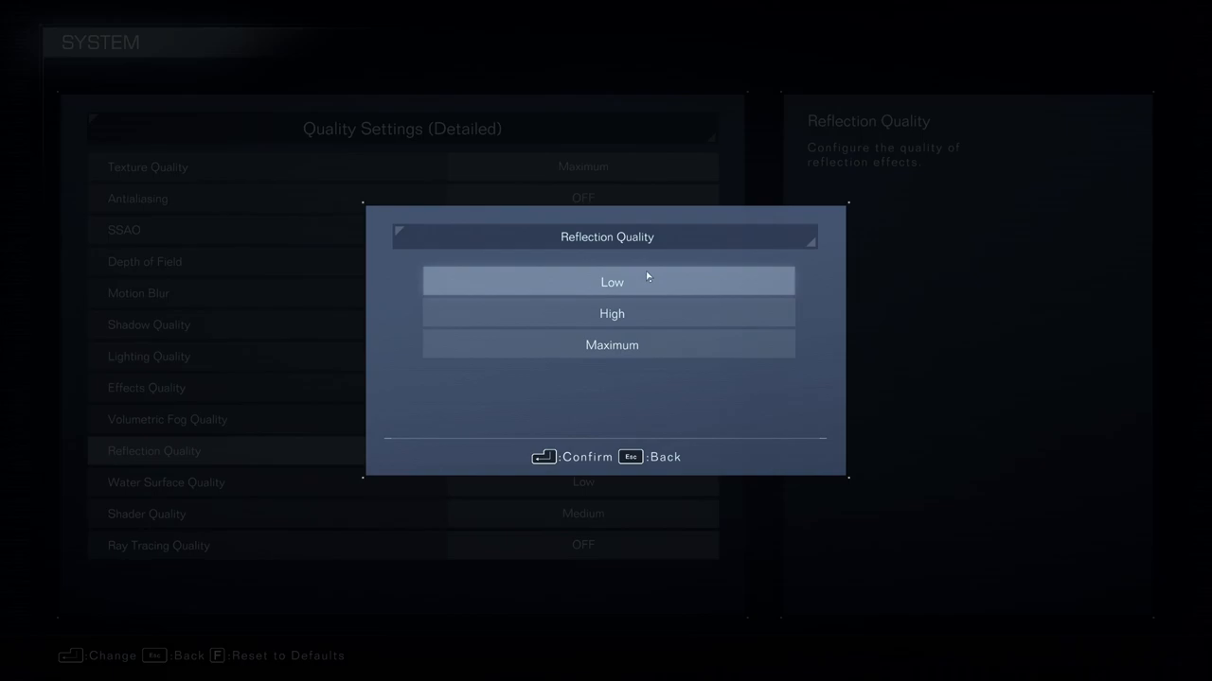
{"action": "left_click", "coordinate": [611, 280]}
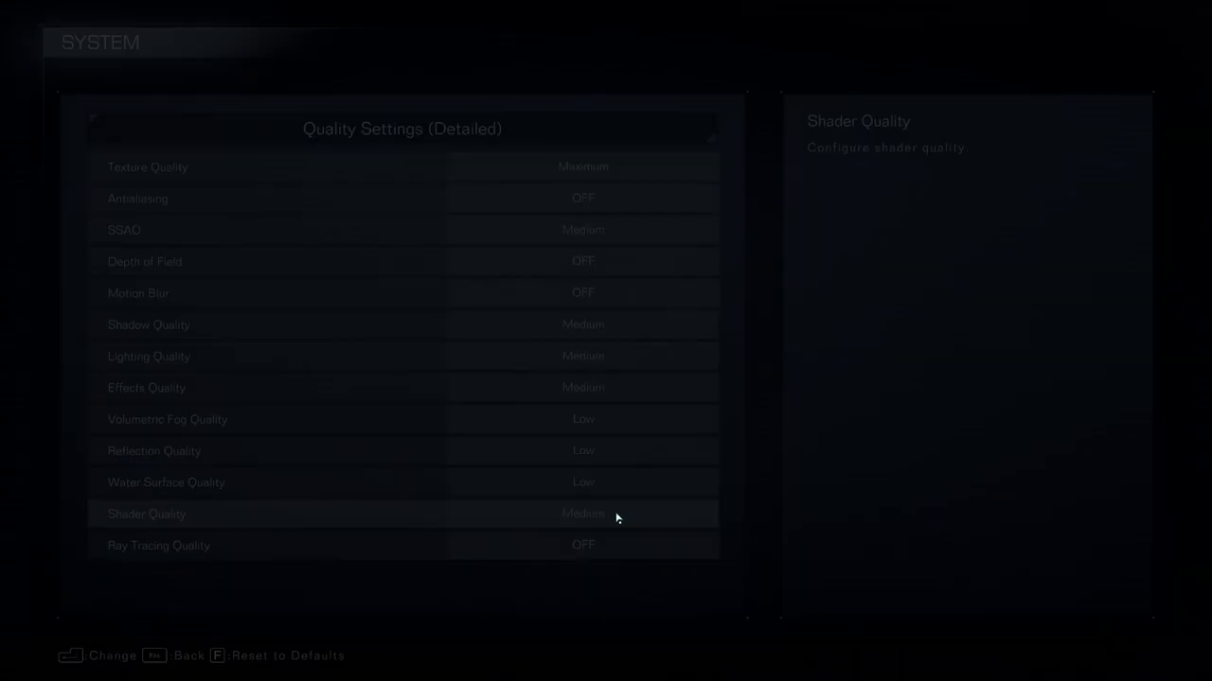
{"action": "left_click", "coordinate": [583, 515]}
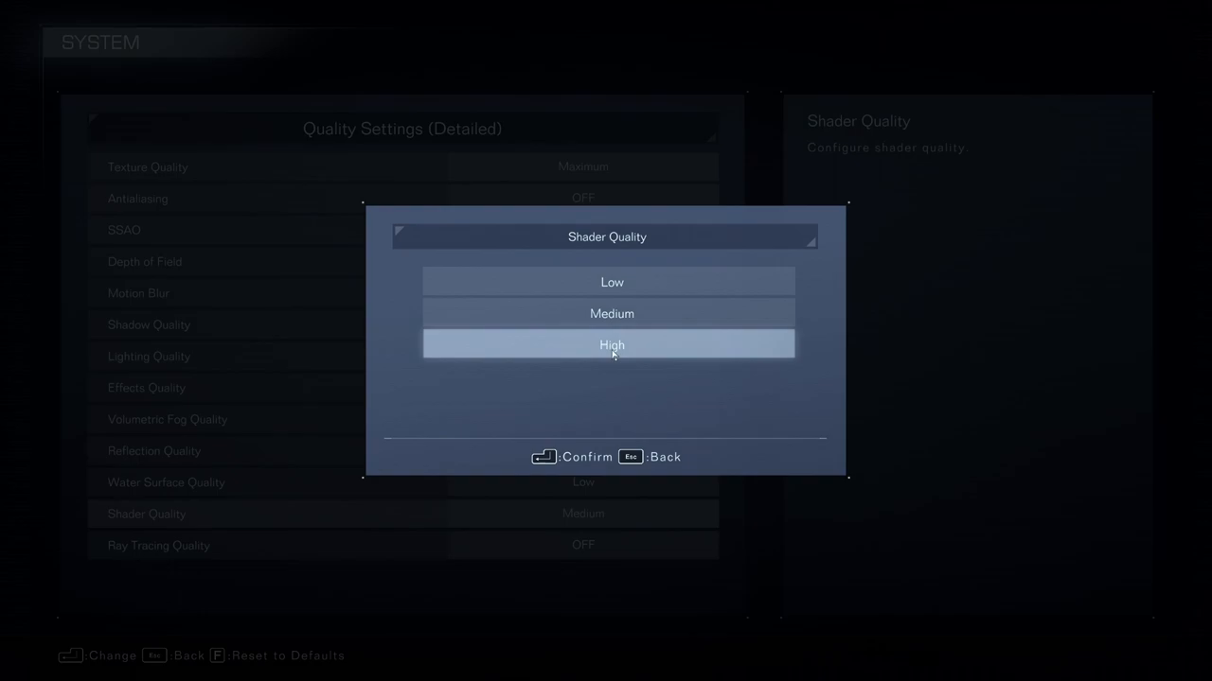